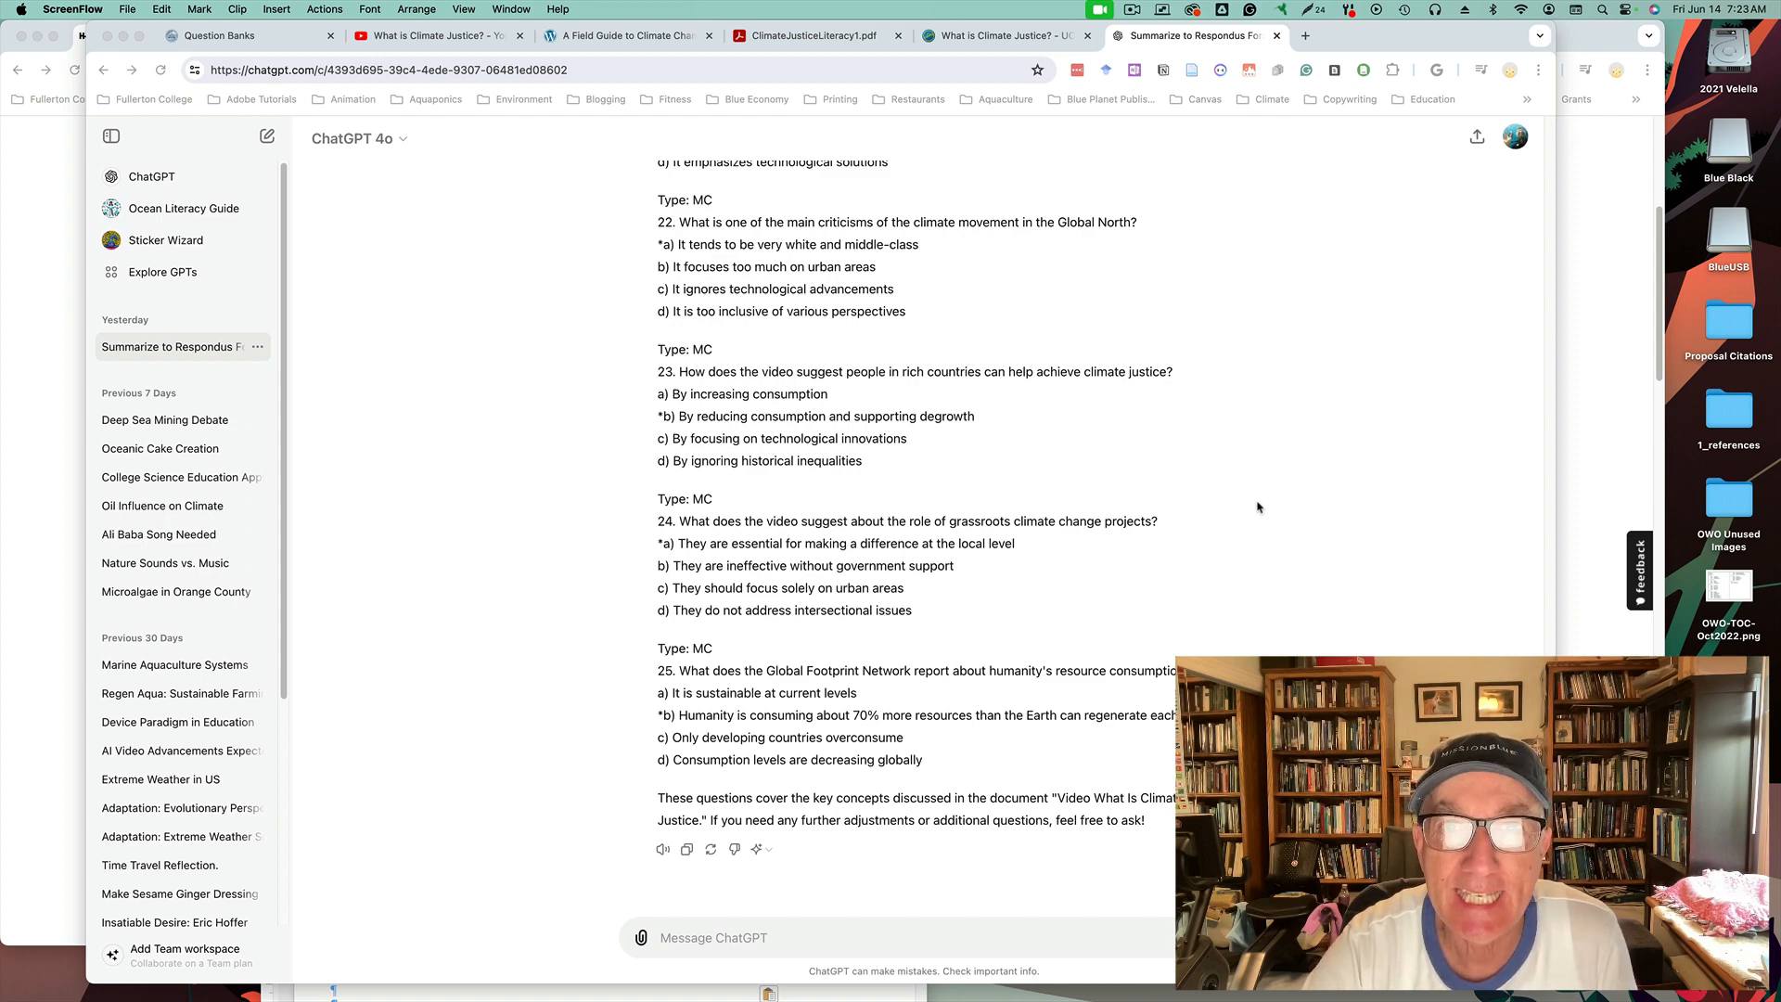
{"action": "mouse_move", "coordinate": [1232, 473]}
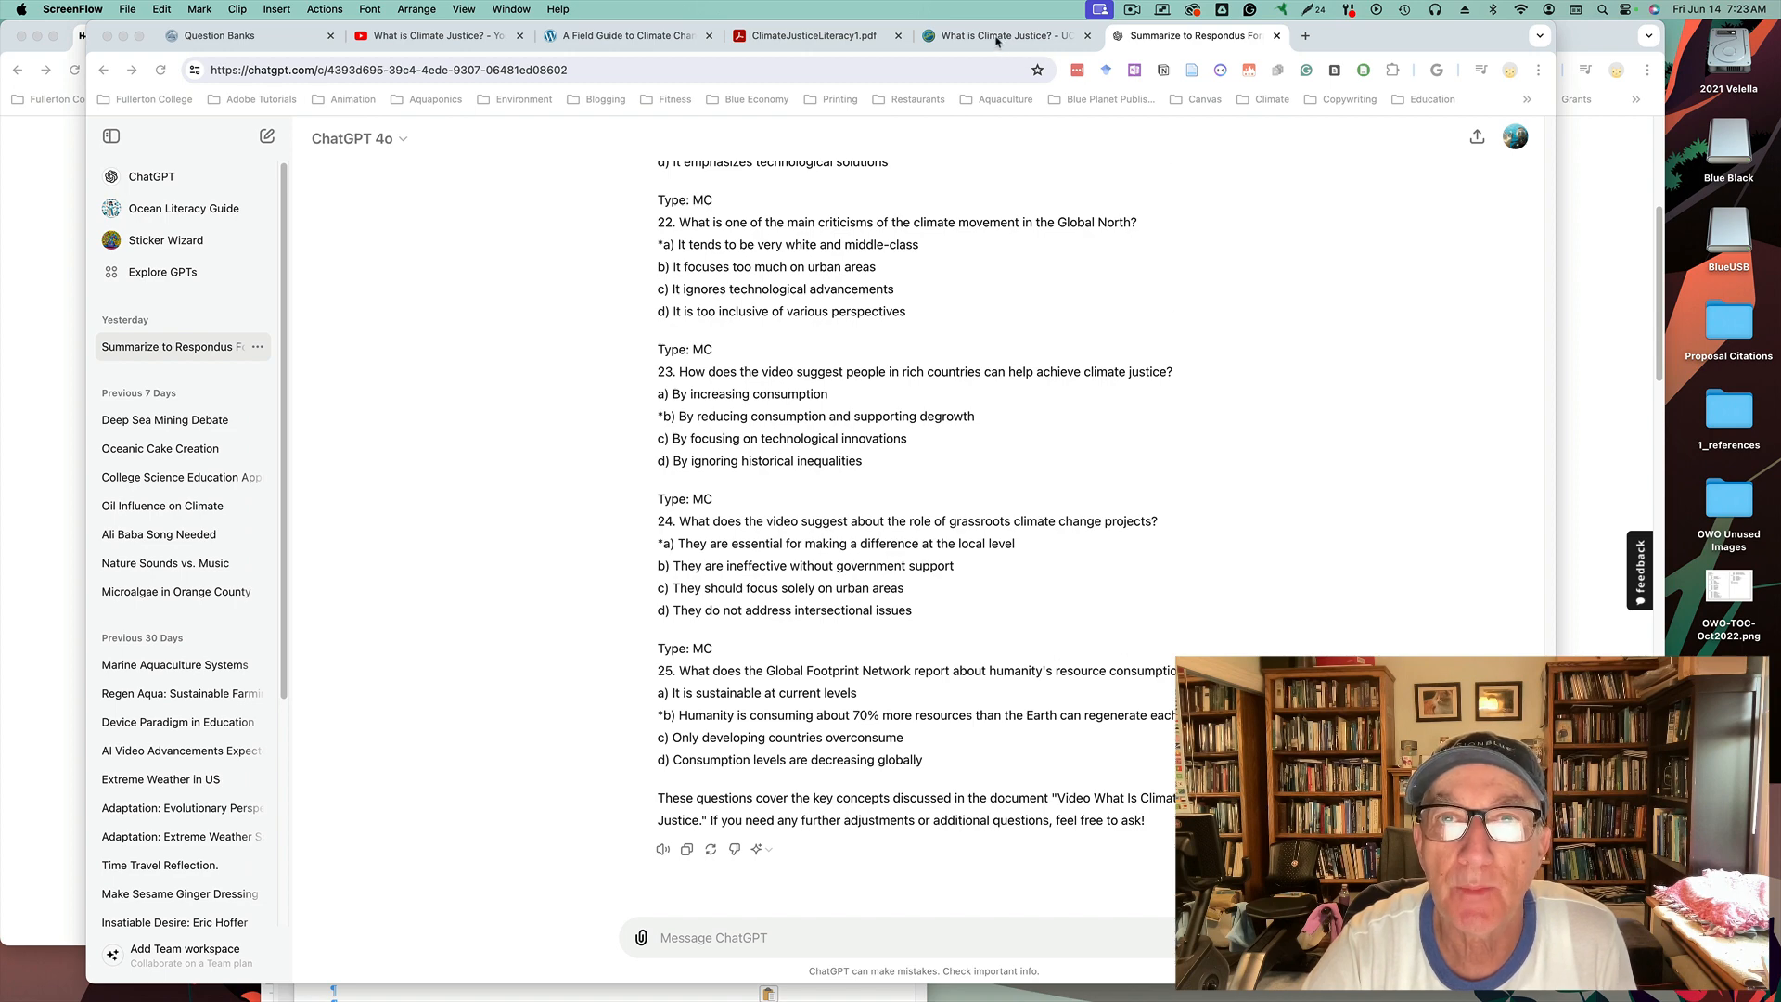
Step: Check the print preview of the UC What is Climate Justice? page, then view the ClimateJusticeLiteracy1.pdf article
{"action": "left_click", "coordinate": [1004, 36]}
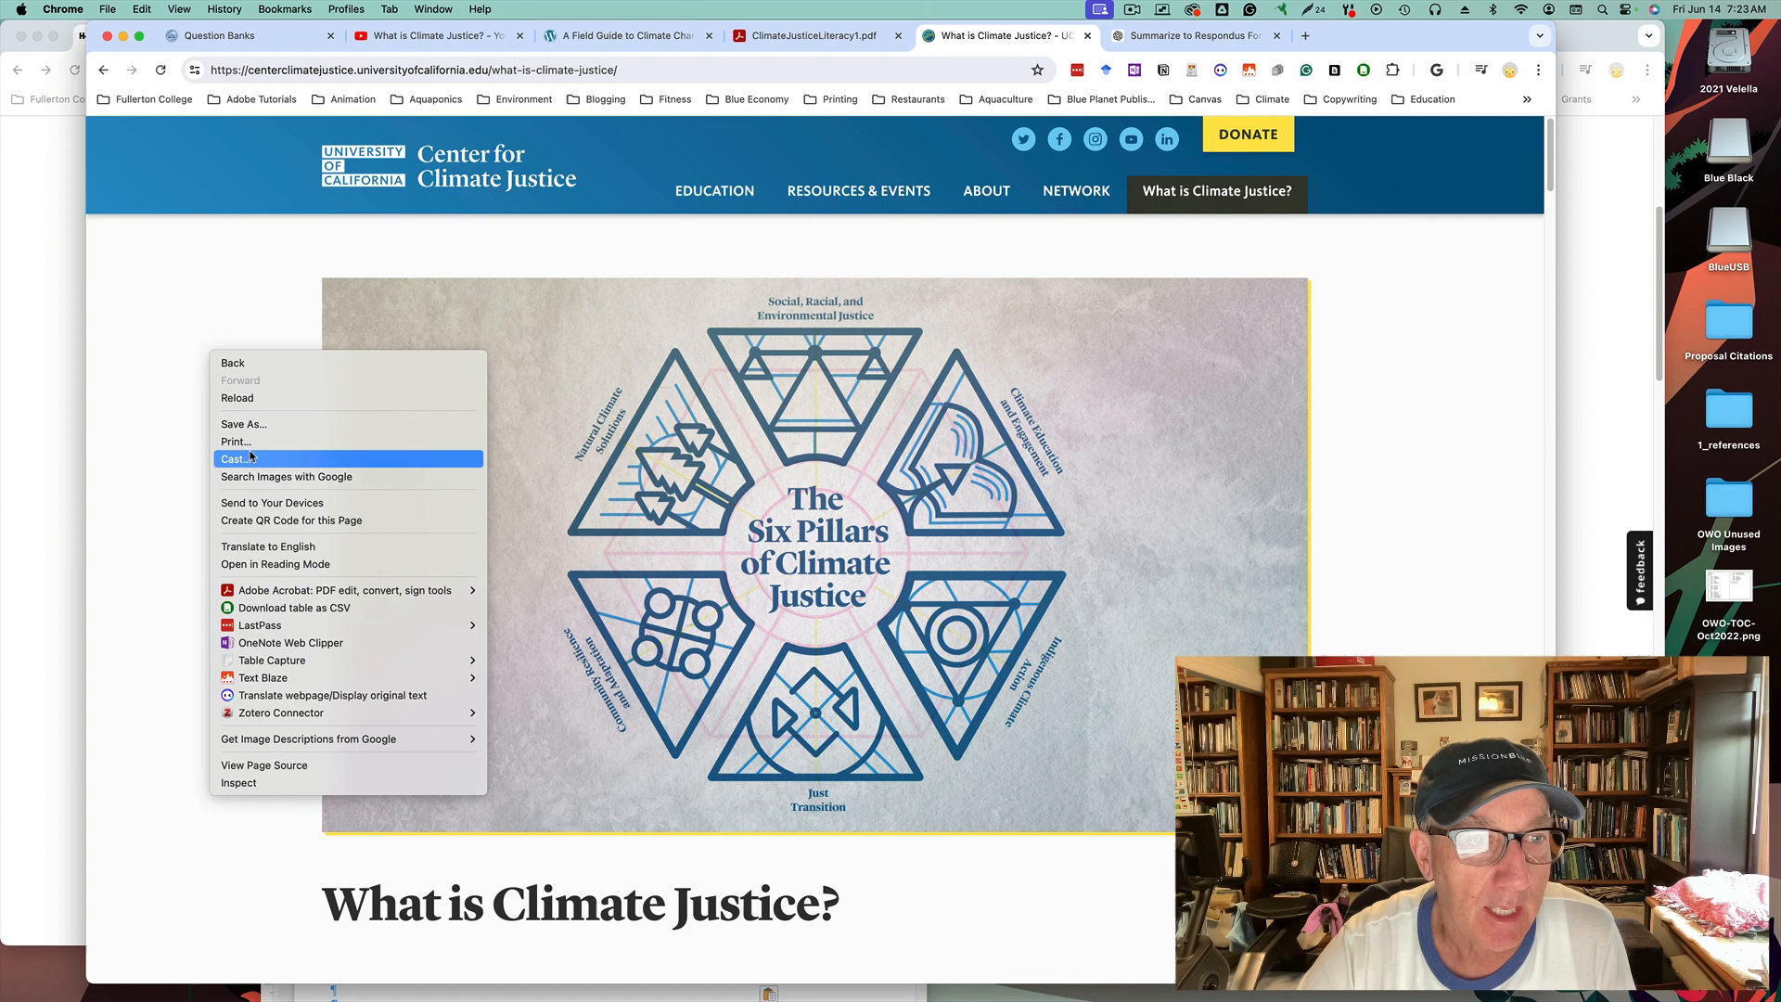
{"action": "left_click", "coordinate": [236, 442]}
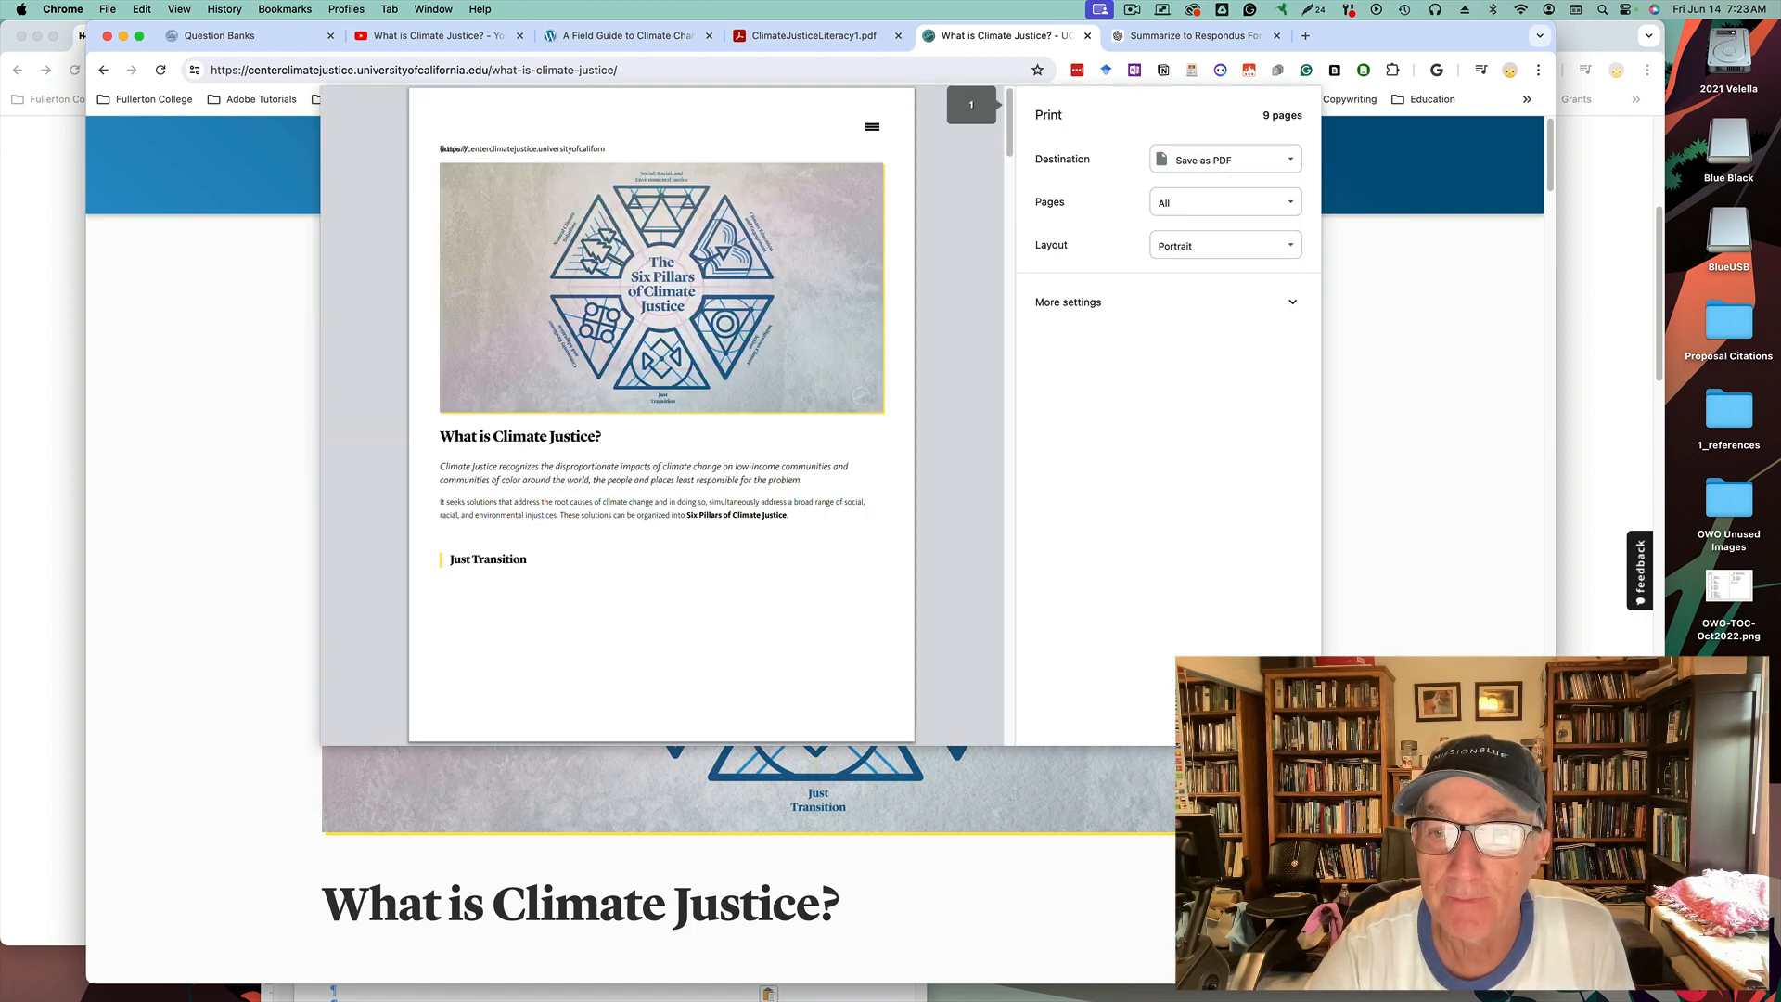
{"action": "key", "text": "Escape"}
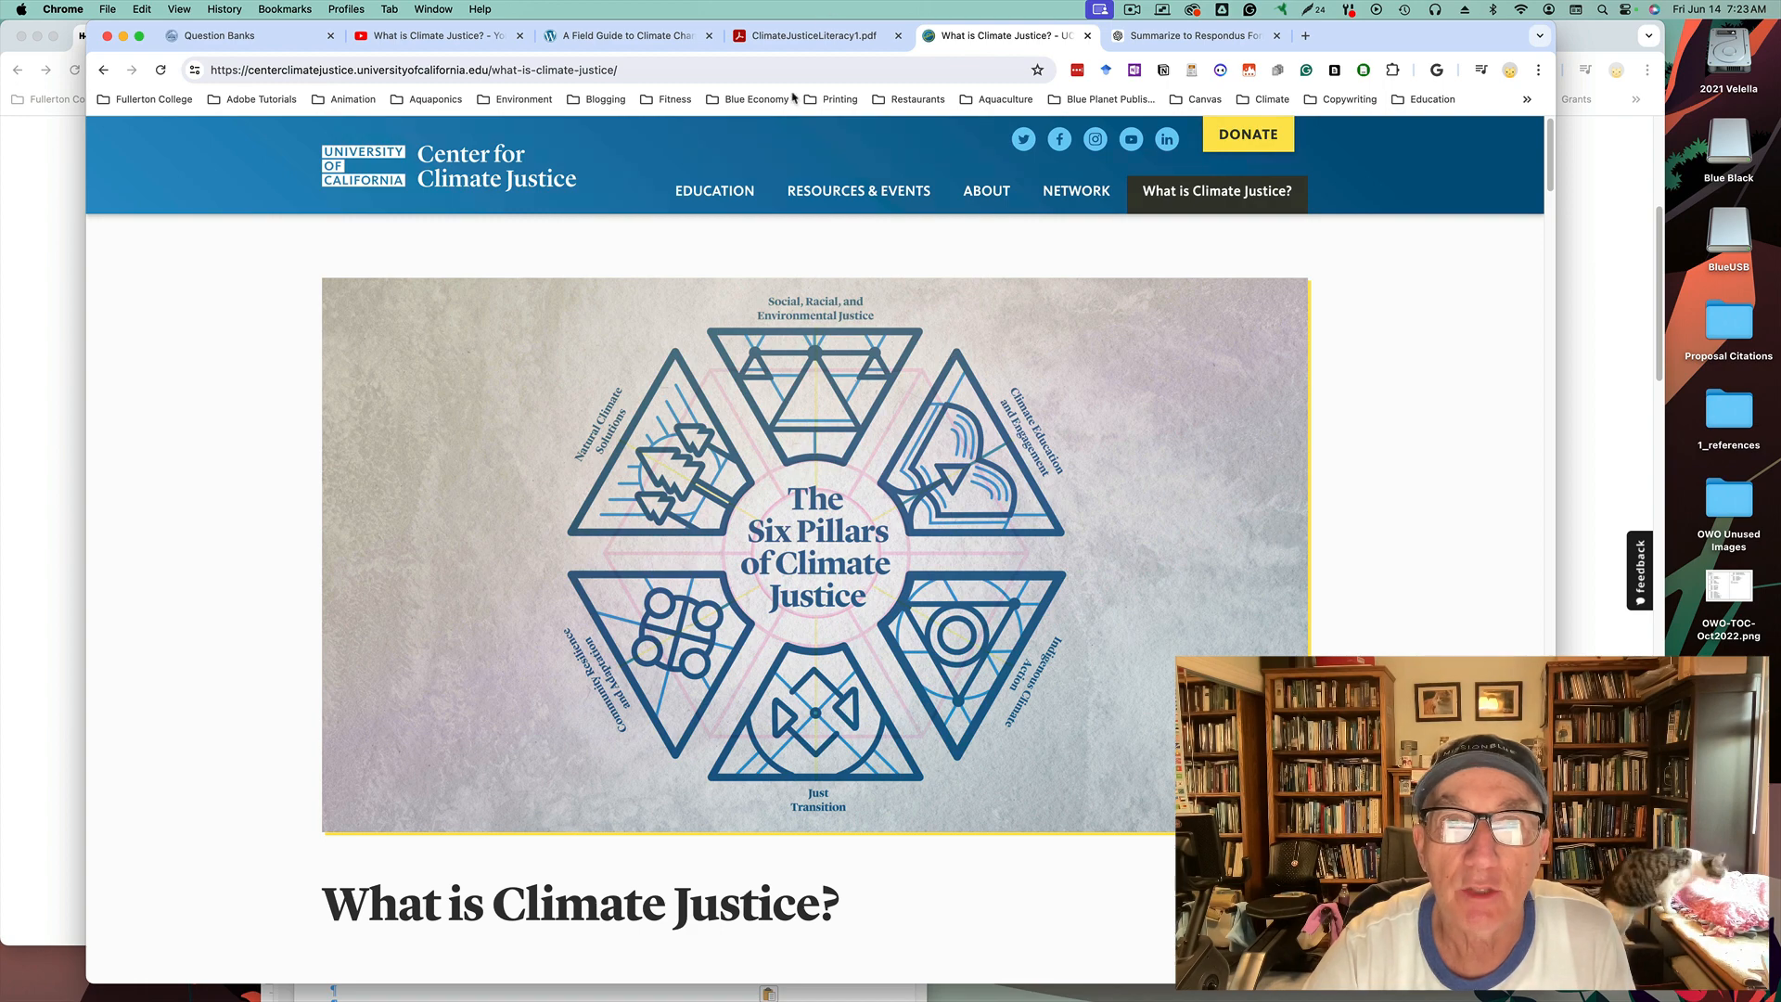
{"action": "left_click", "coordinate": [809, 35]}
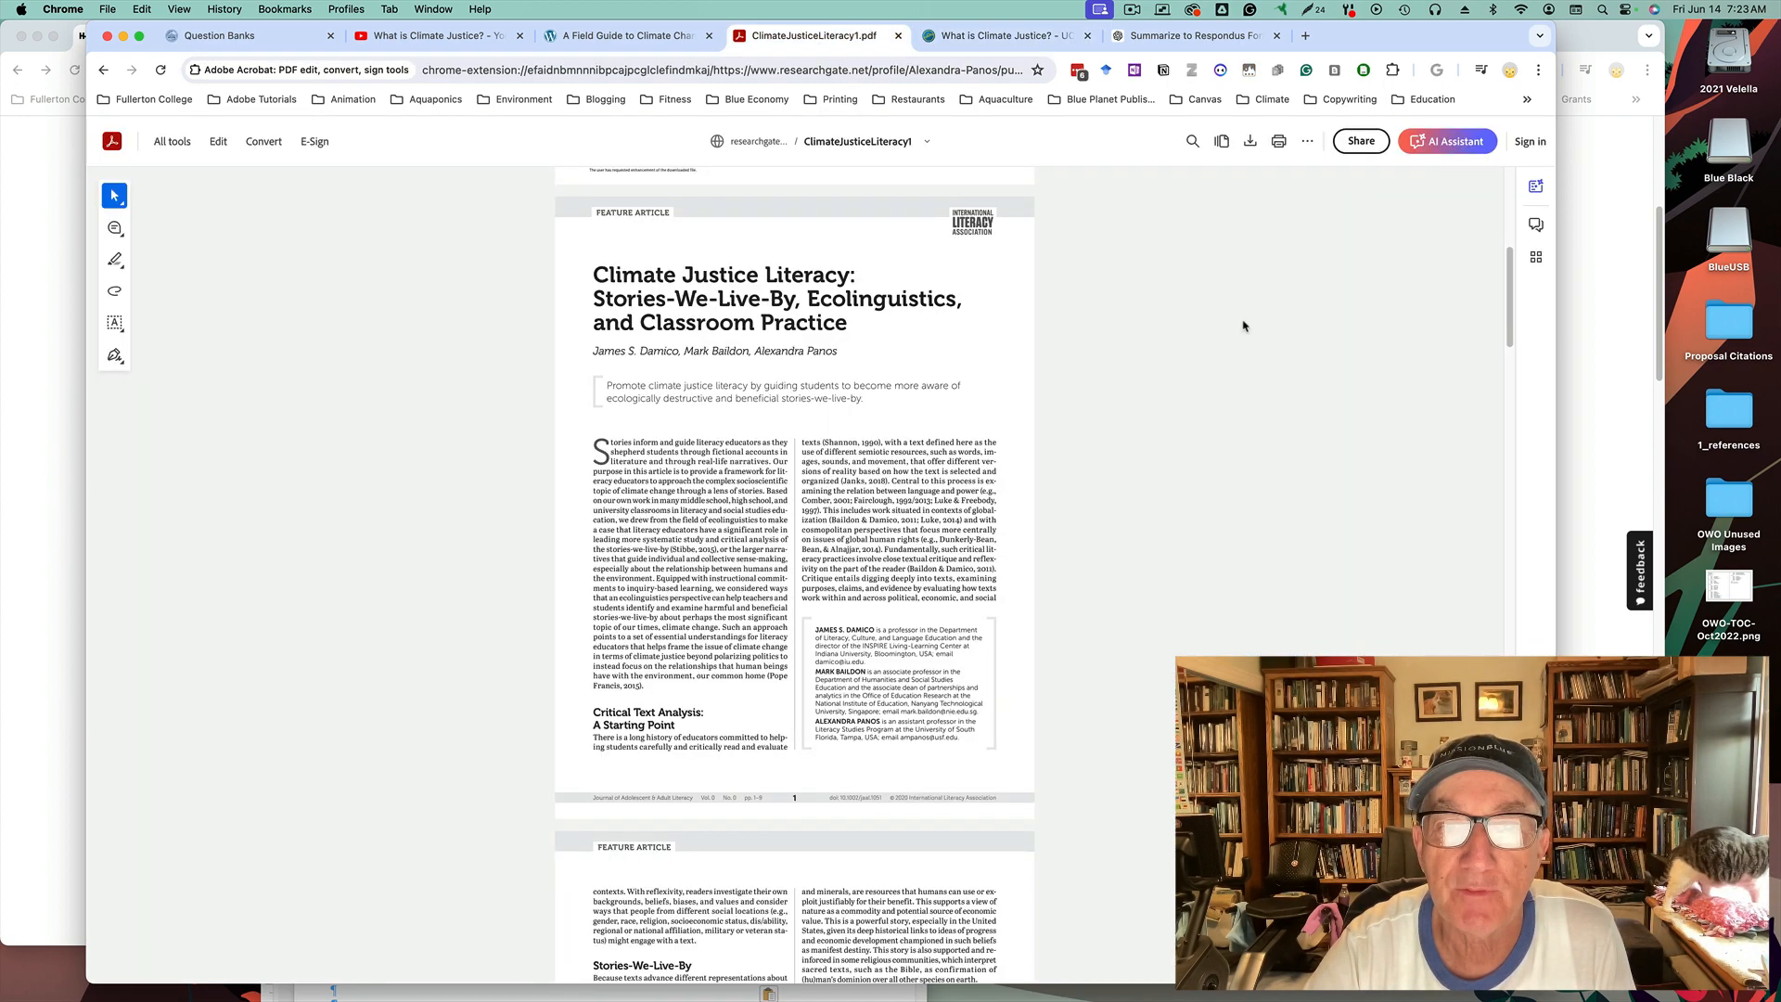
{"action": "mouse_move", "coordinate": [1156, 452]}
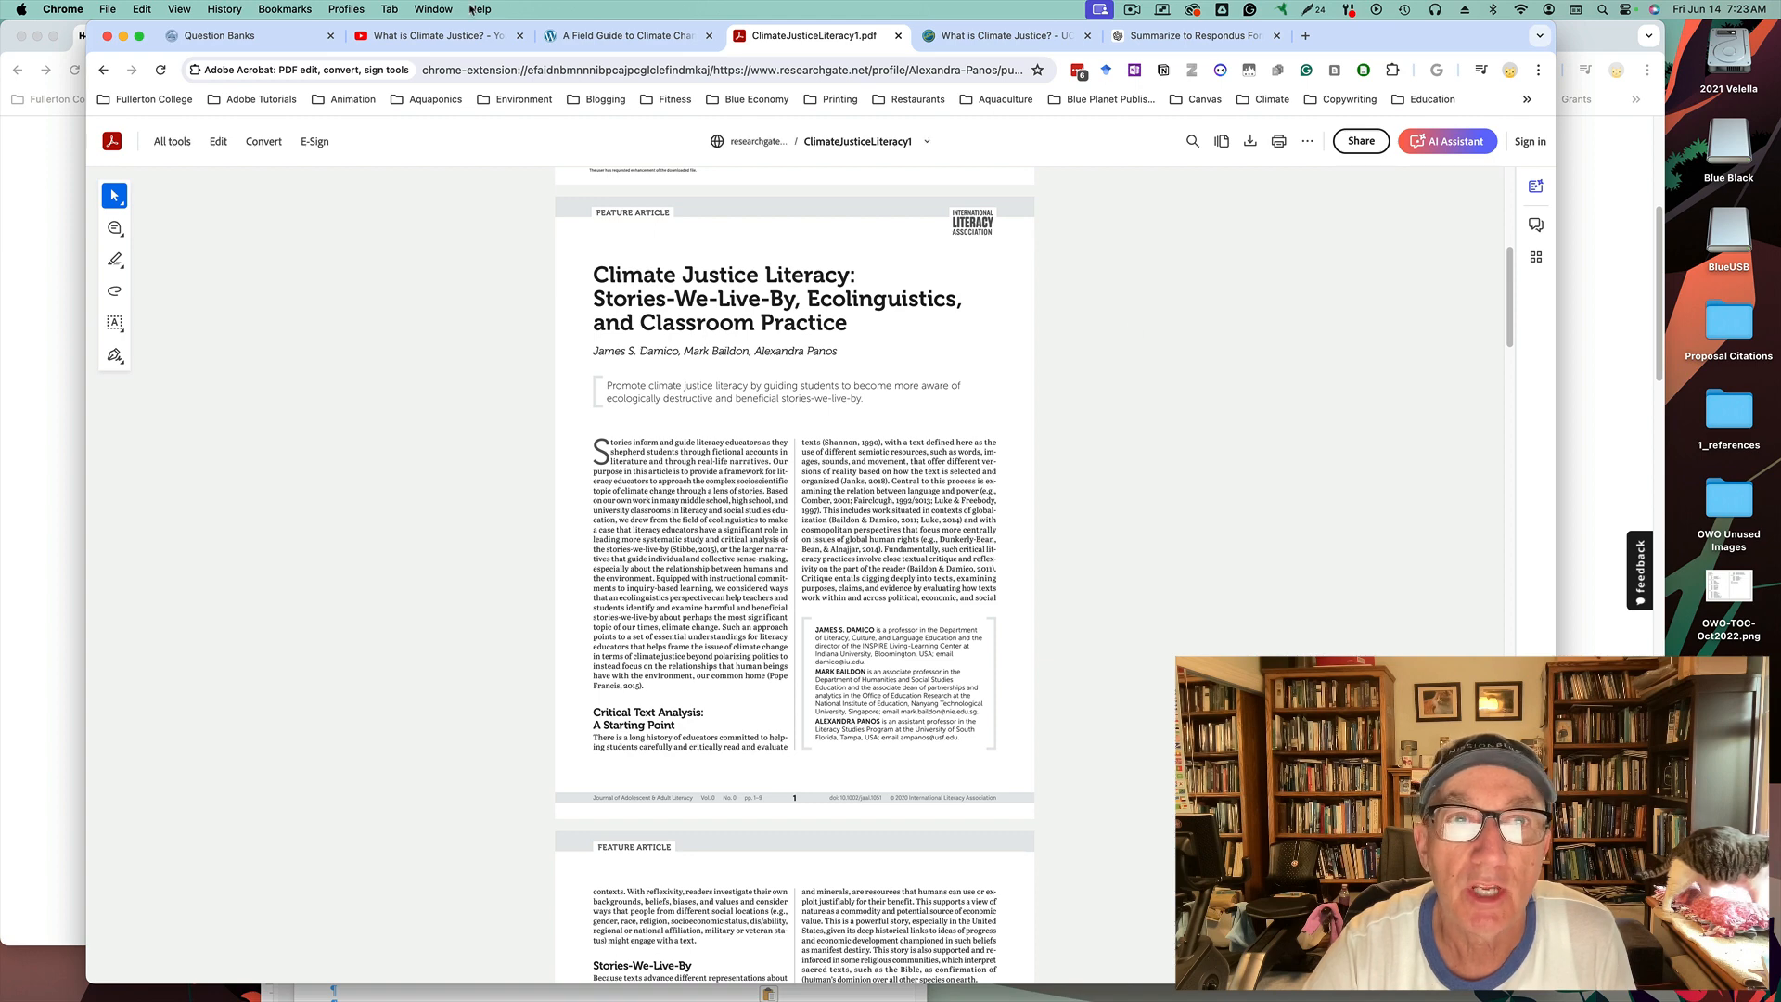
Step: View the Chapter 9 Climate Ethics and Justice excerpt on the Broadview Press field guide page
{"action": "left_click", "coordinate": [625, 35]}
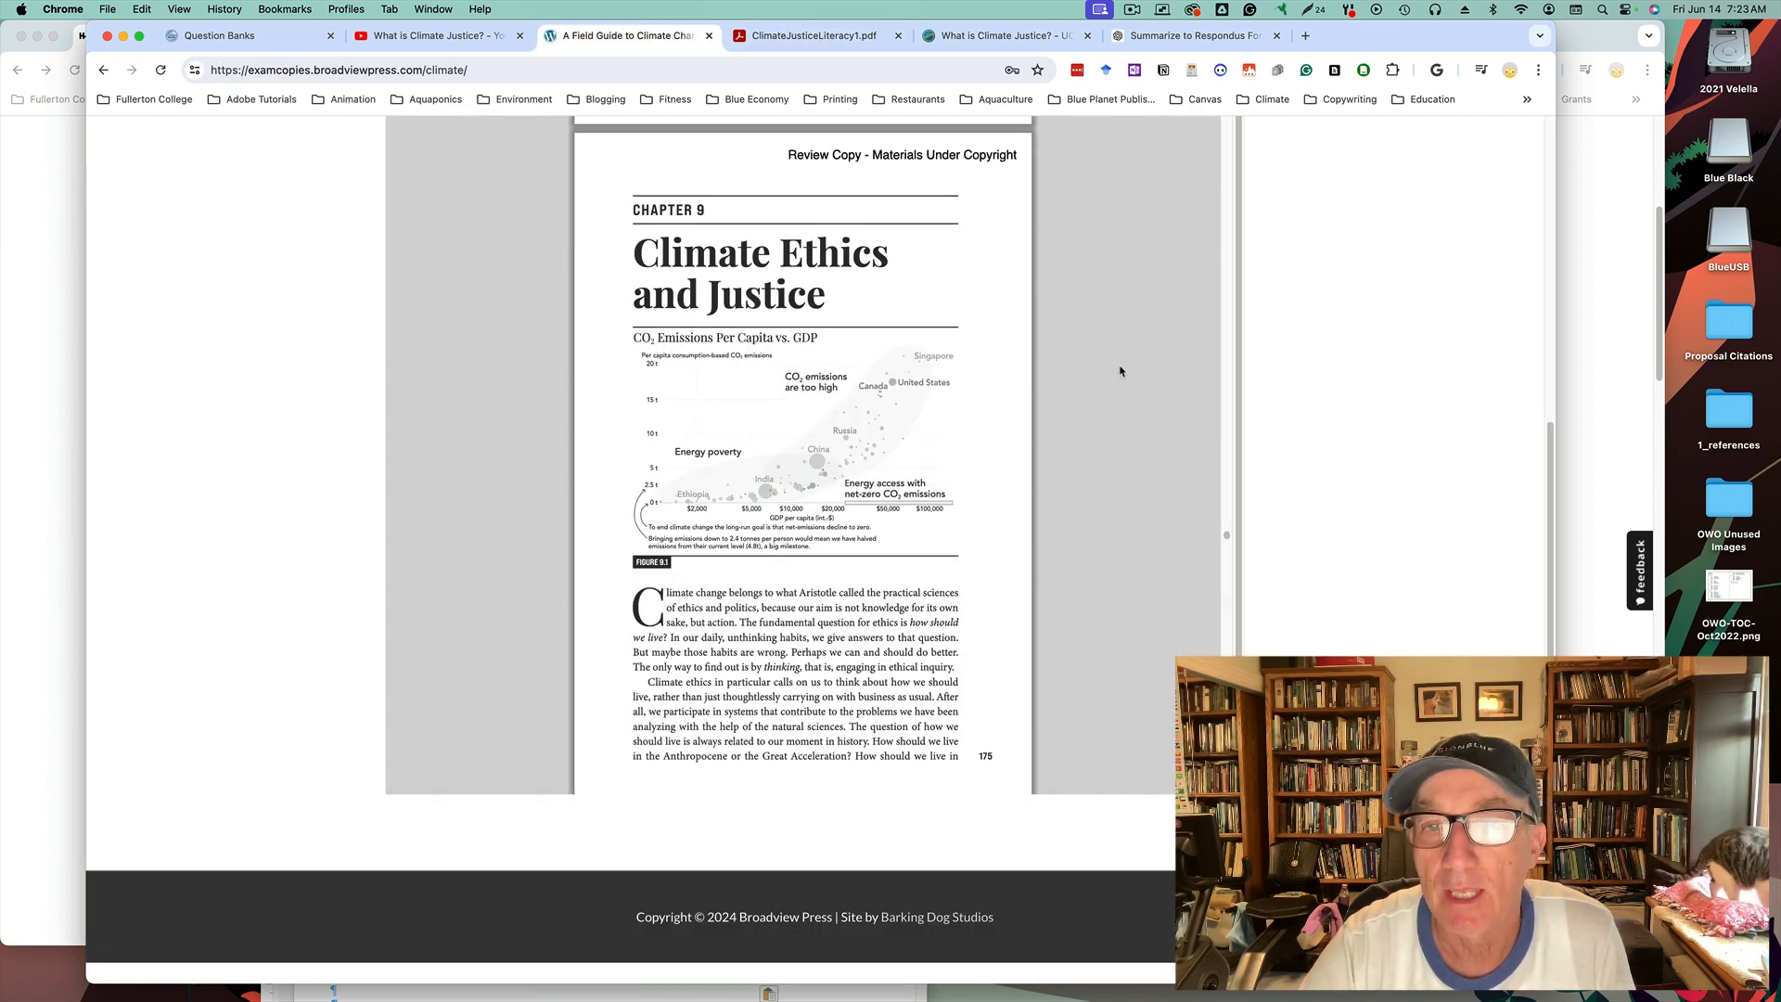
{"action": "mouse_move", "coordinate": [1139, 444]}
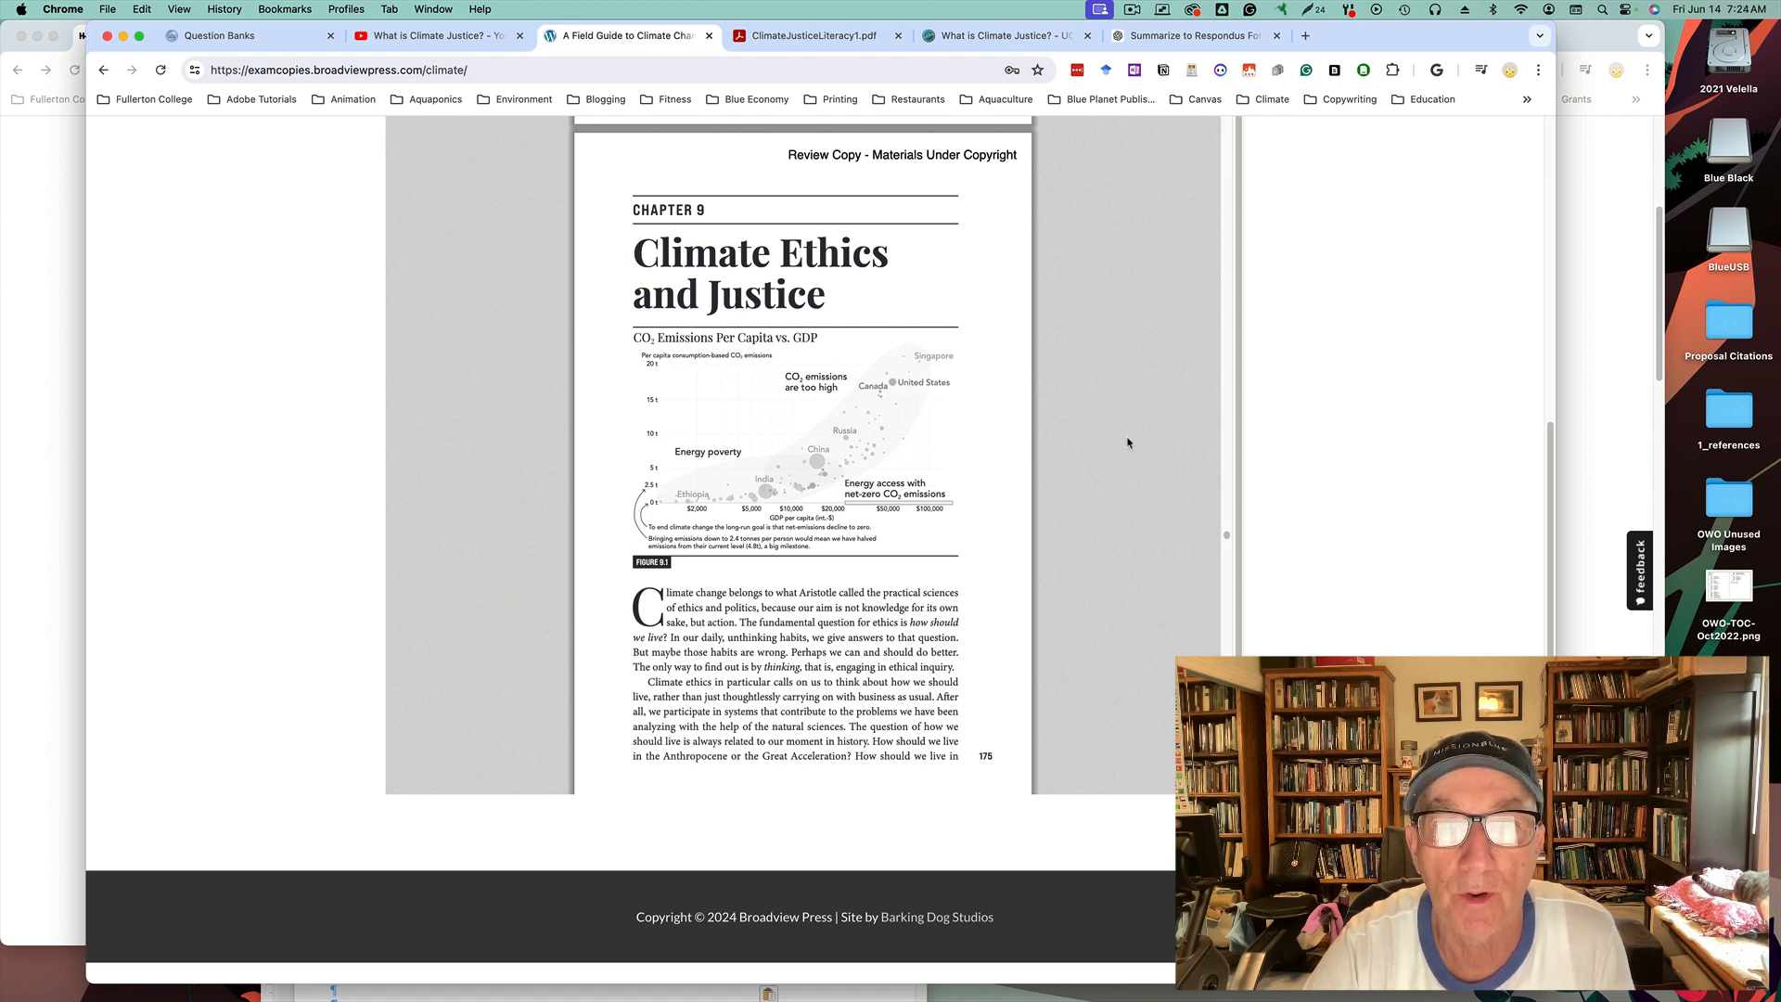
{"action": "left_click", "coordinate": [432, 35]}
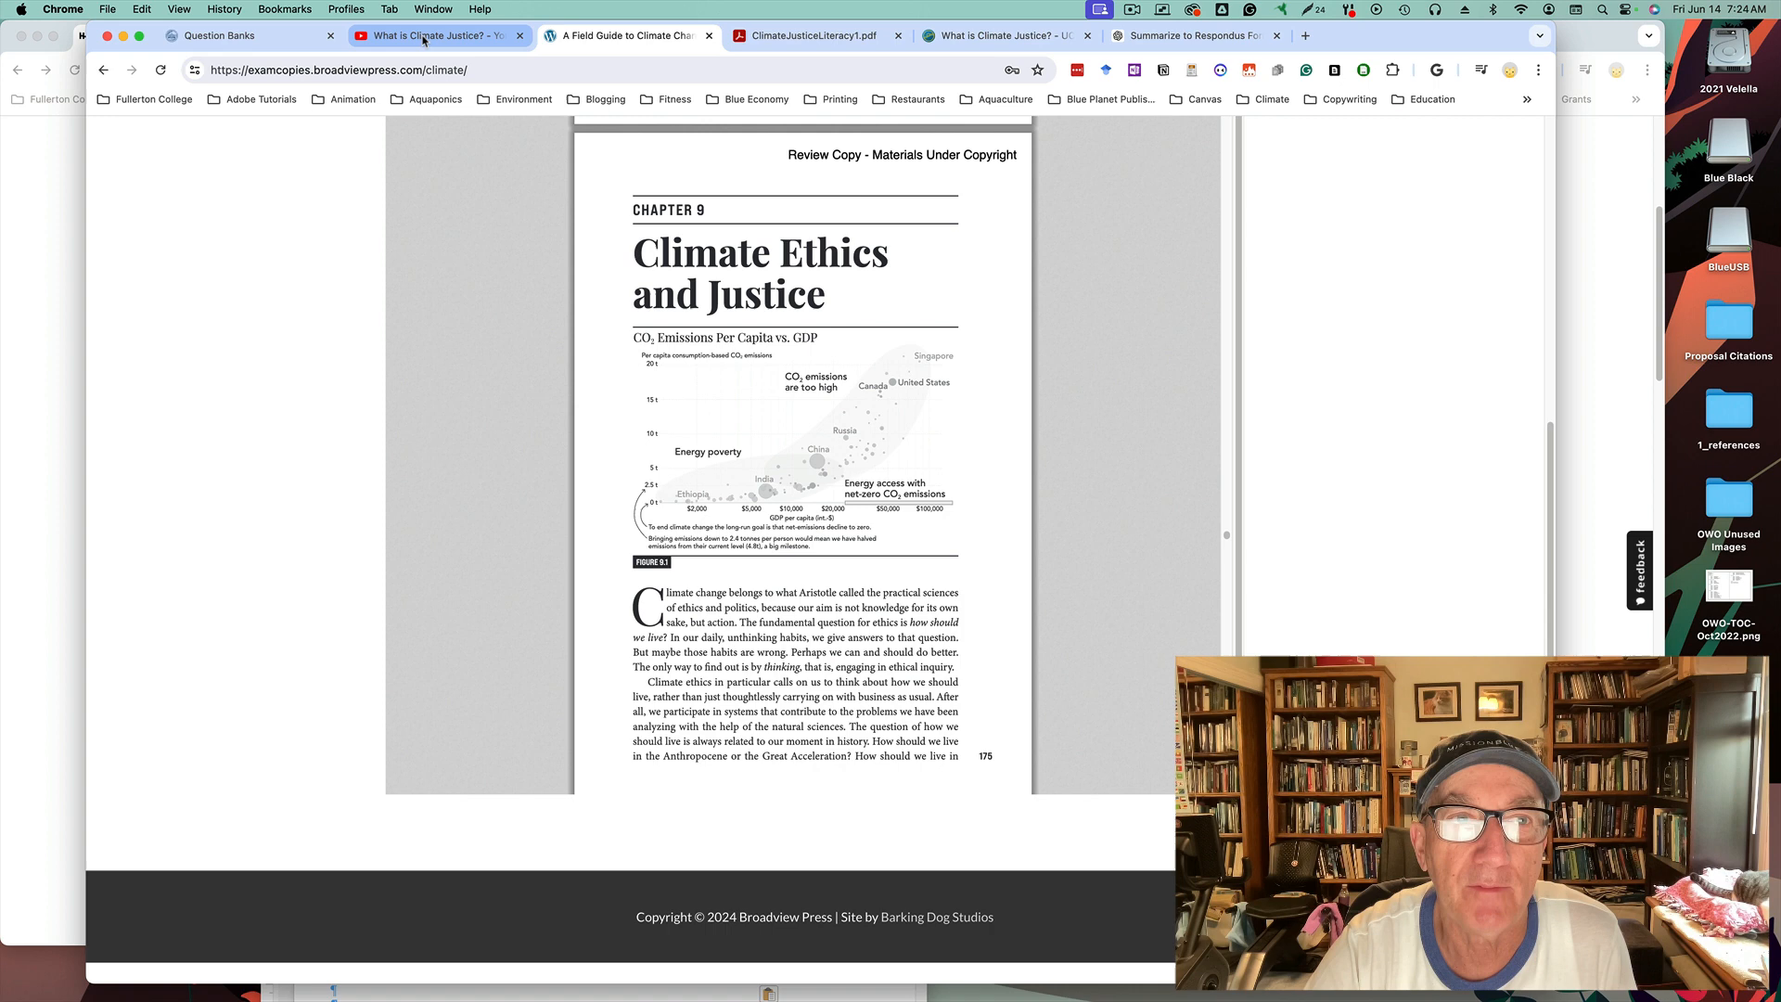
Step: Show the YouTube What is Climate Justice? video with its transcript panel
{"action": "left_click", "coordinate": [437, 35]}
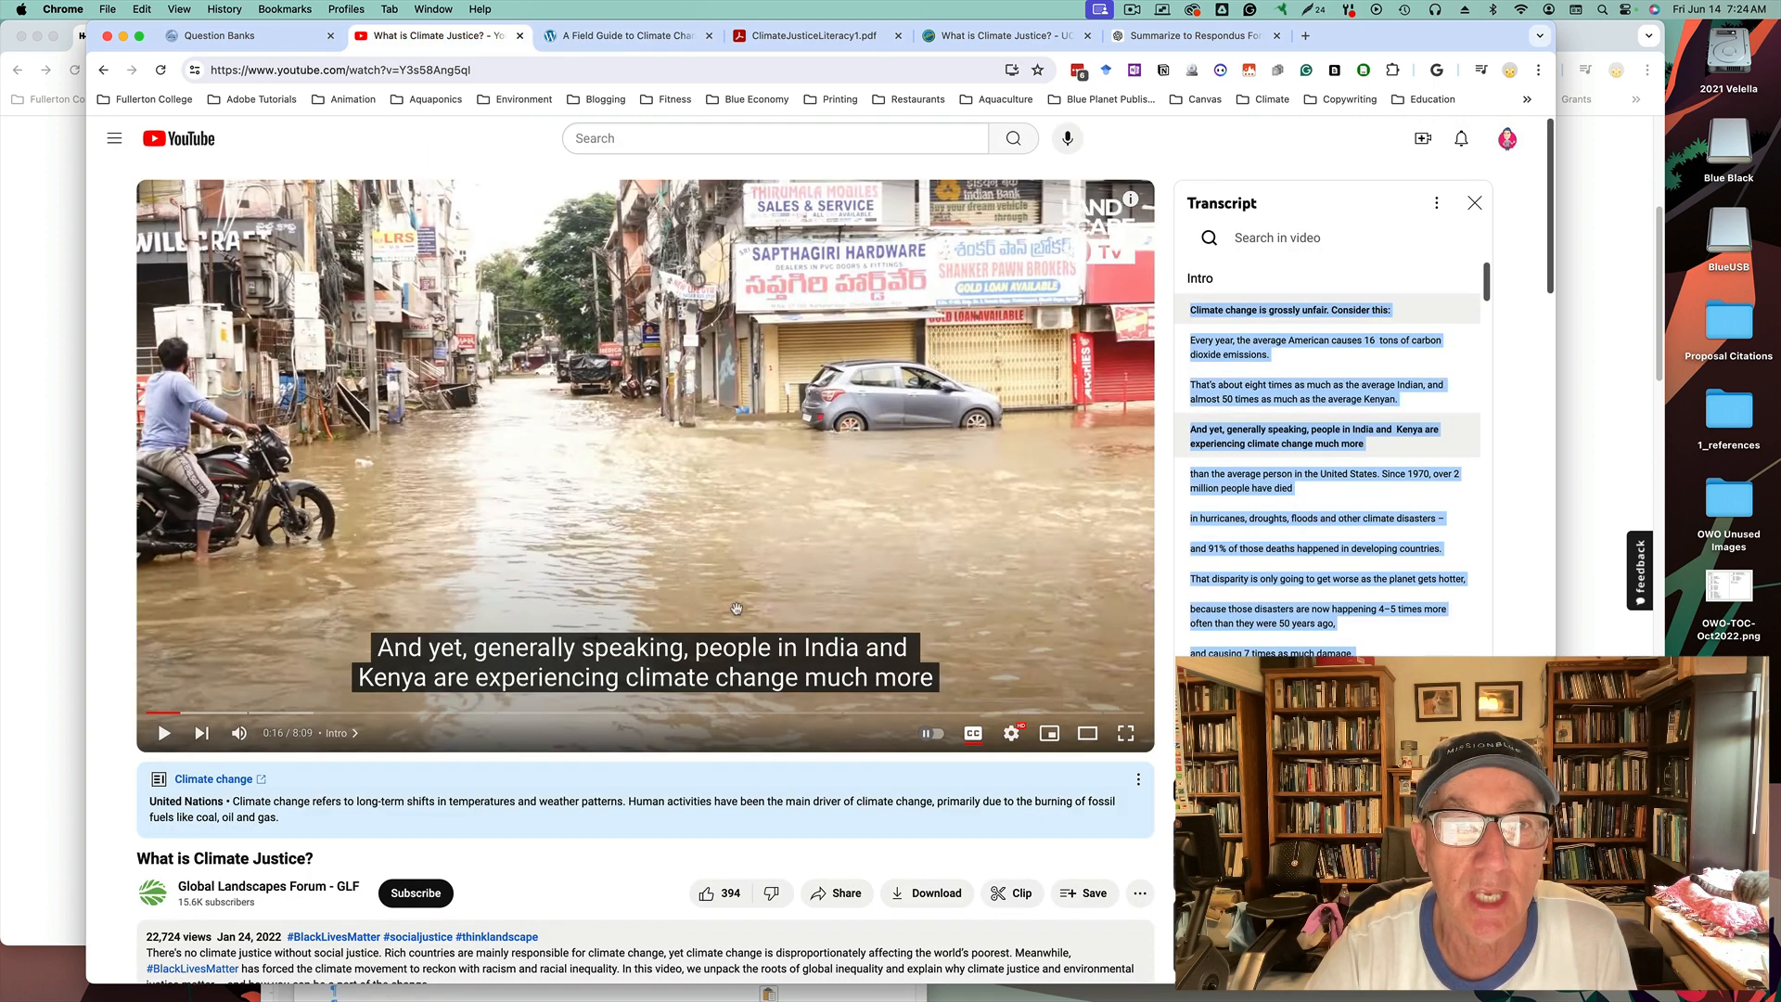
{"action": "mouse_move", "coordinate": [1138, 516]}
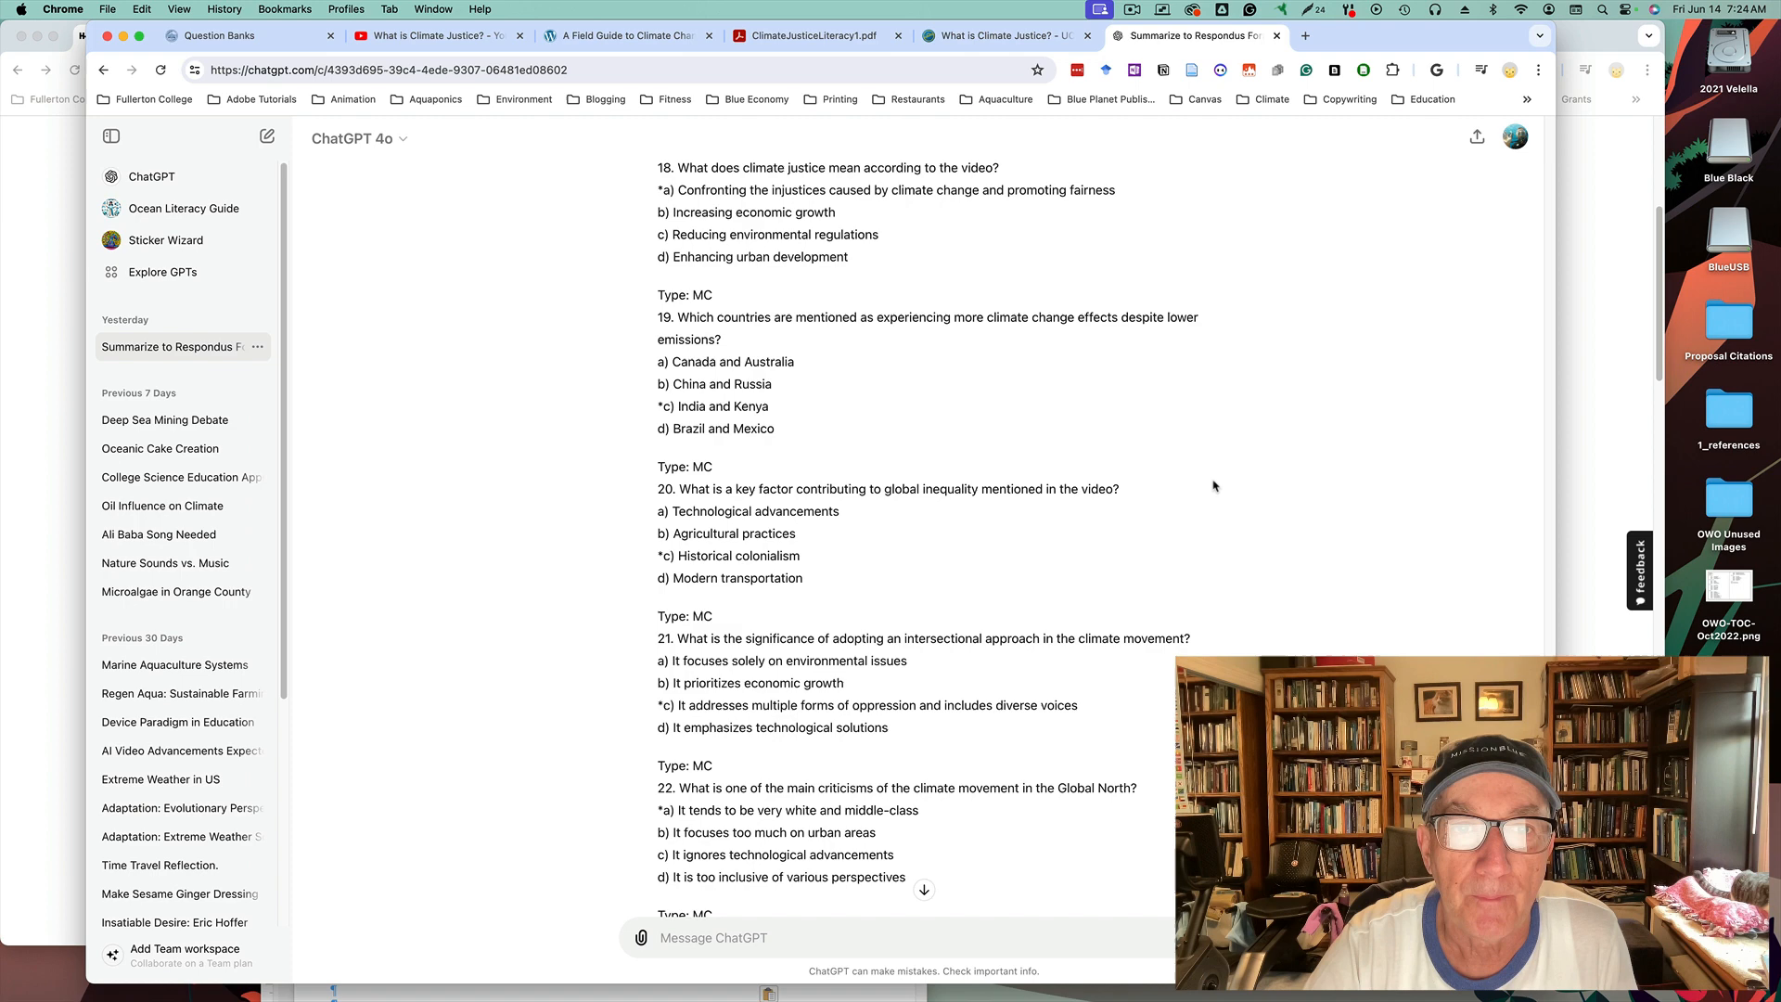
Step: Review the ChatGPT prompt requesting 25 Respondus-format questions from Video What Is Climate Justice.pdf and its answer
{"action": "scroll", "scroll_direction": "down", "scroll_amount": 3}
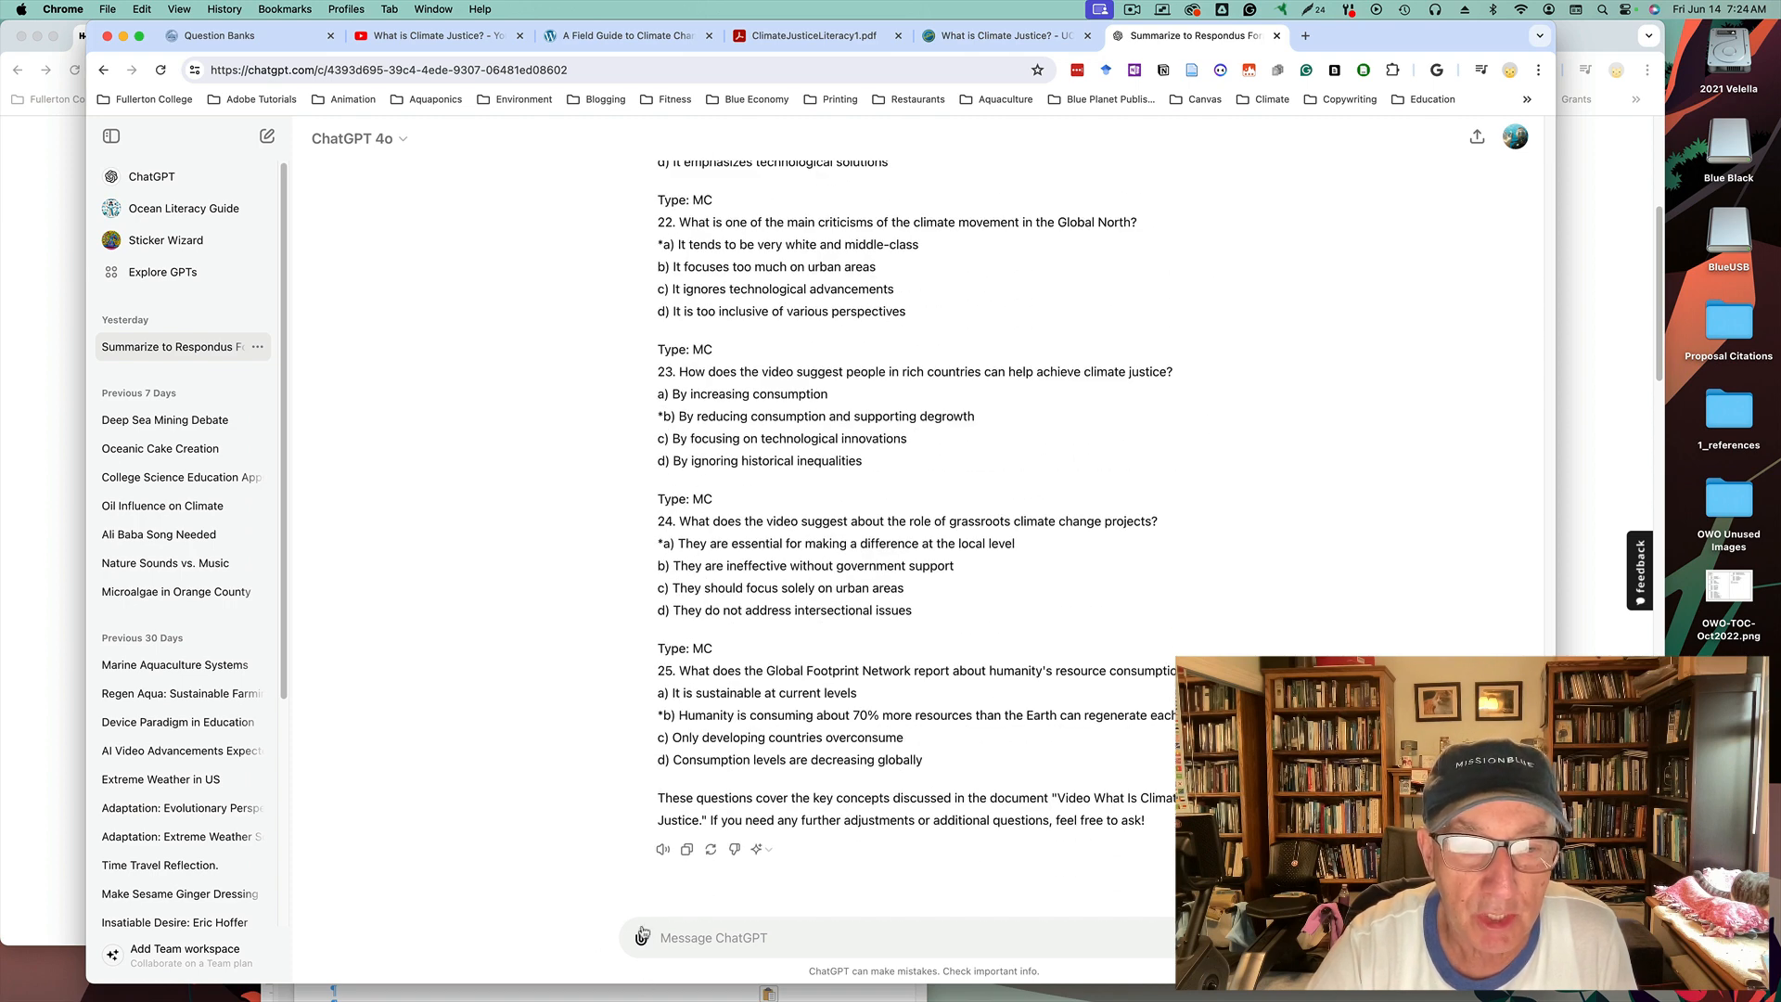
{"action": "left_click", "coordinate": [640, 936]}
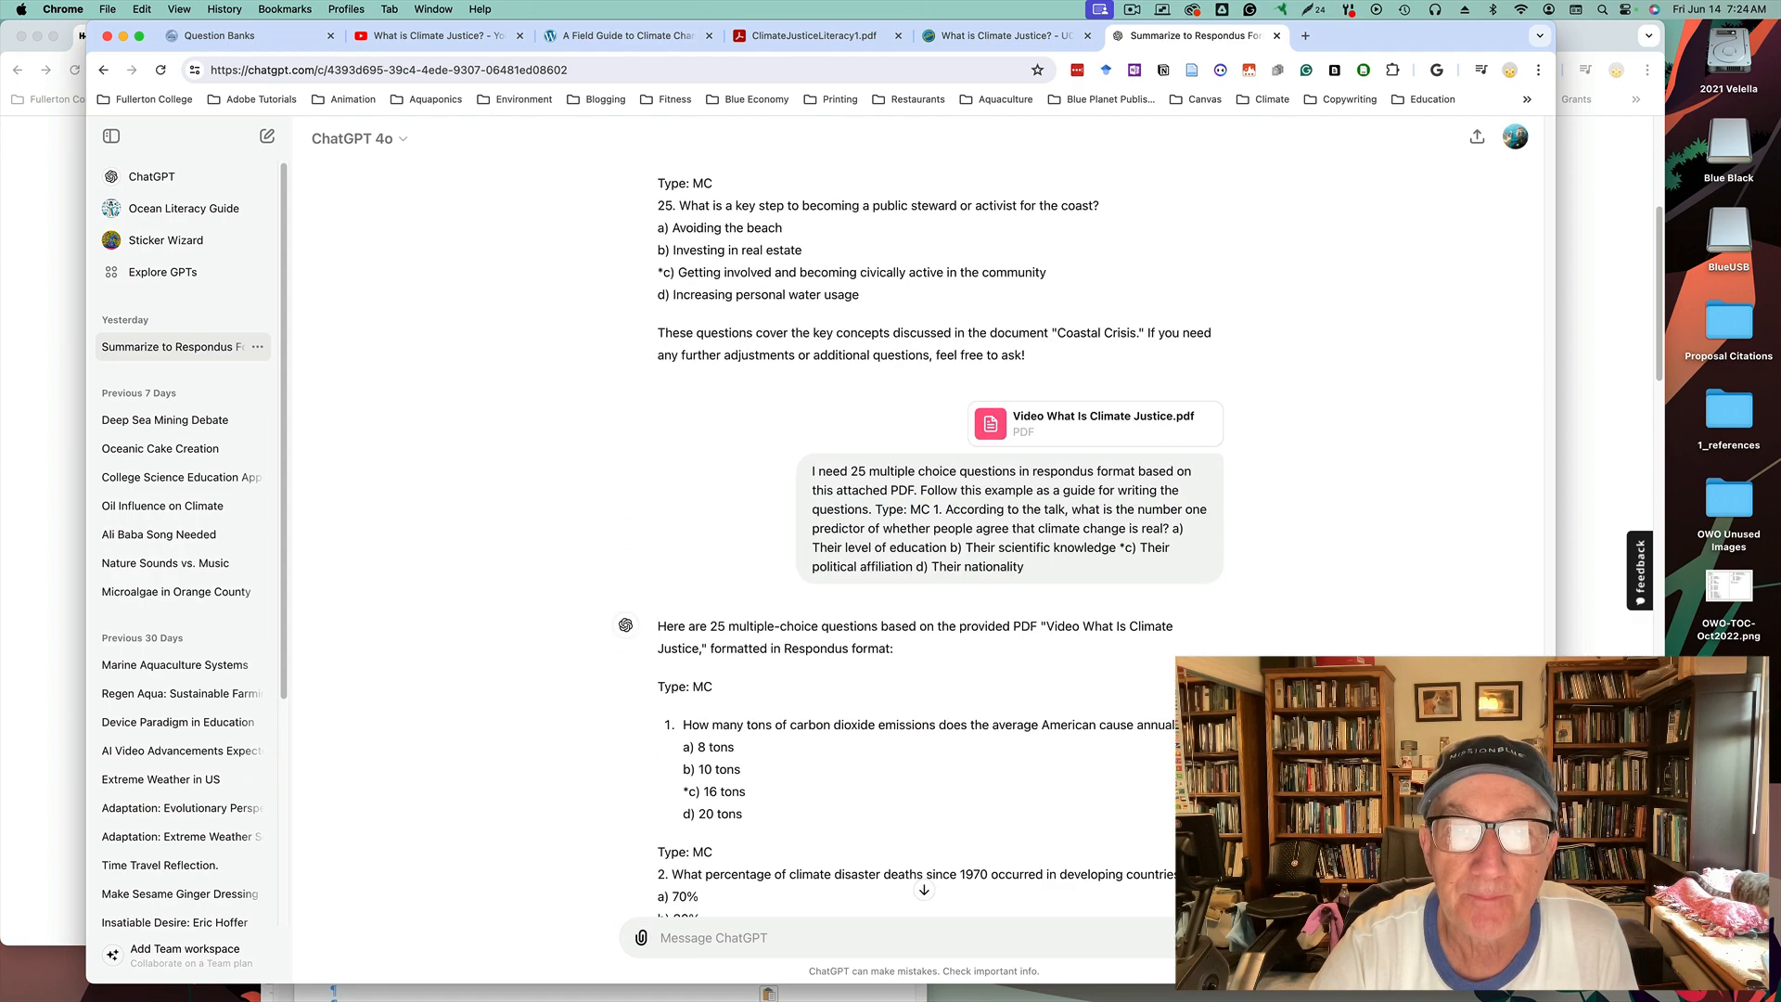
{"action": "mouse_move", "coordinate": [1328, 390]}
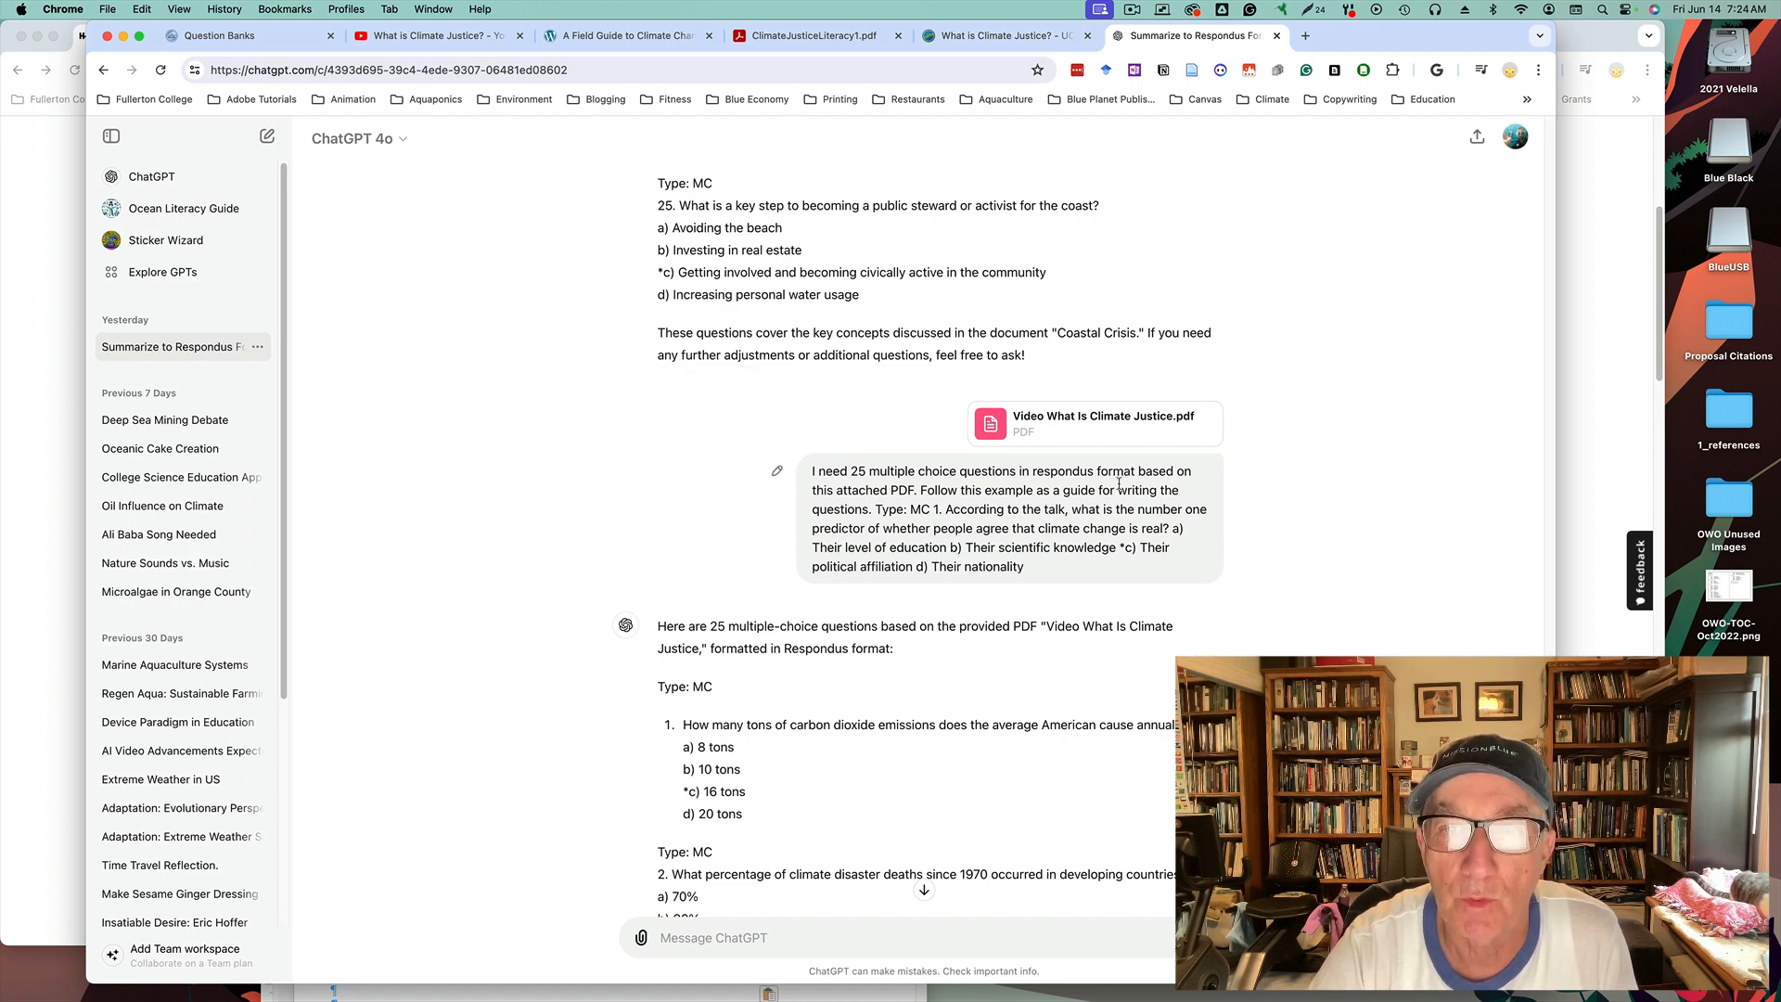
{"action": "mouse_move", "coordinate": [1094, 685]}
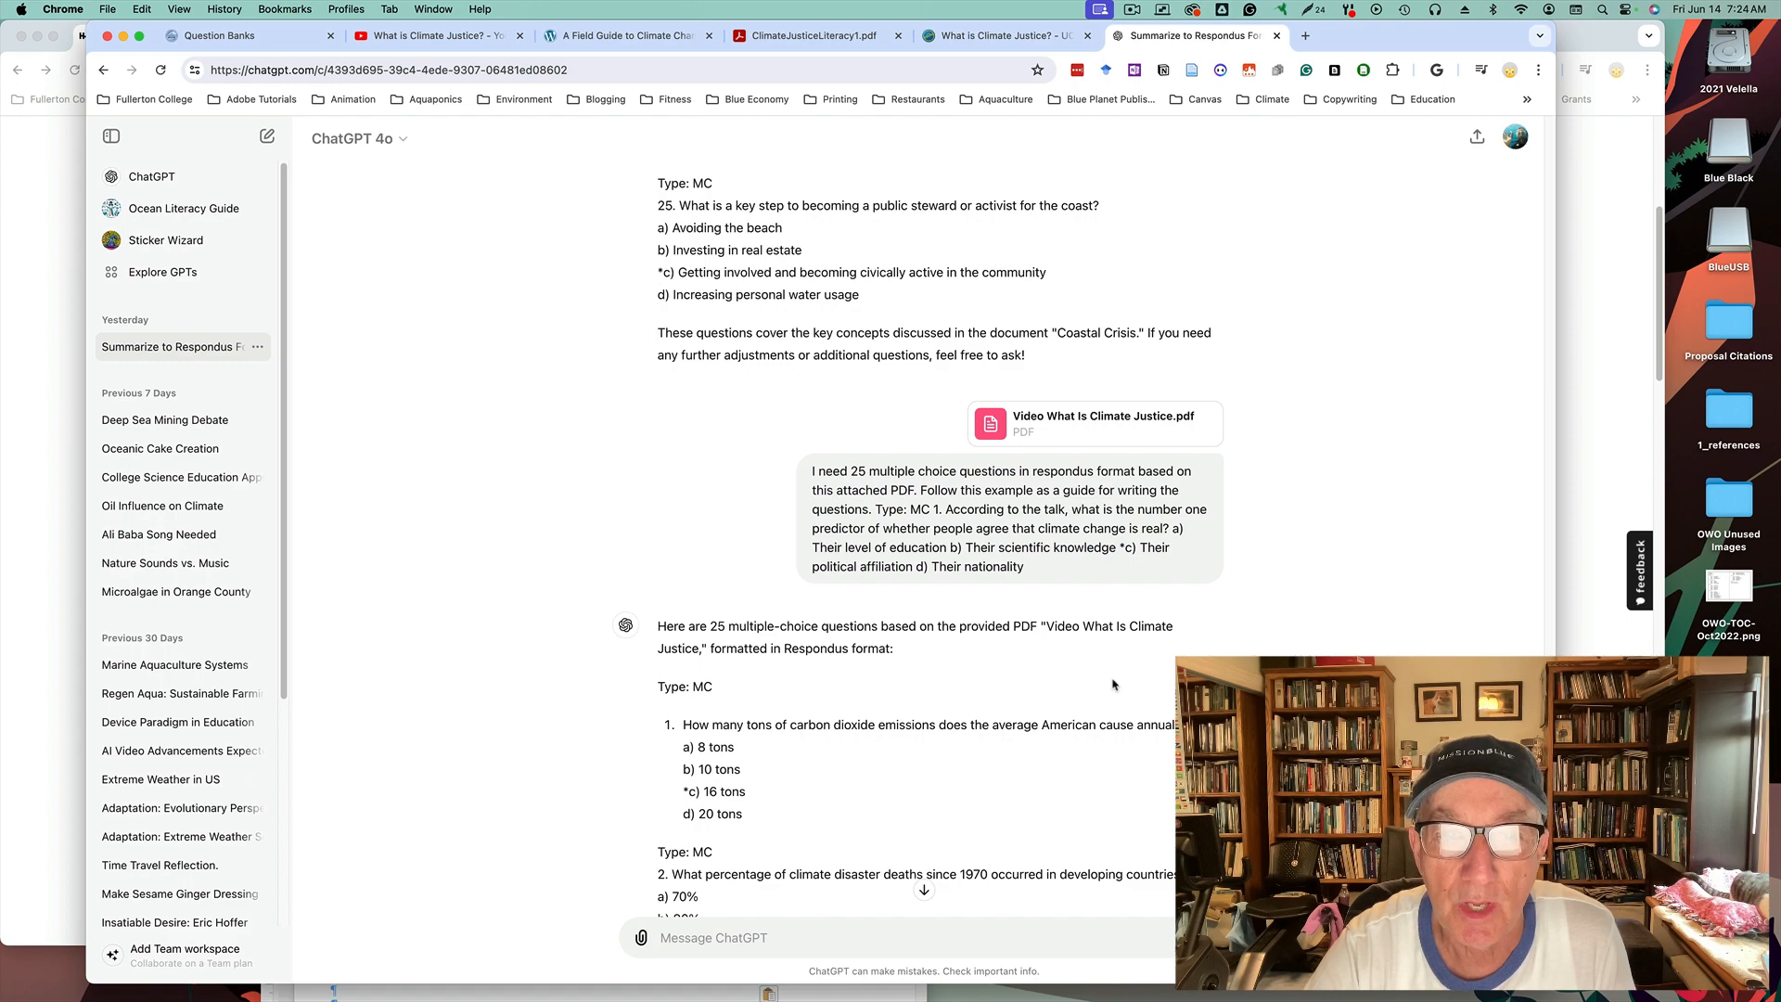
{"action": "scroll", "scroll_direction": "down", "scroll_amount": 3}
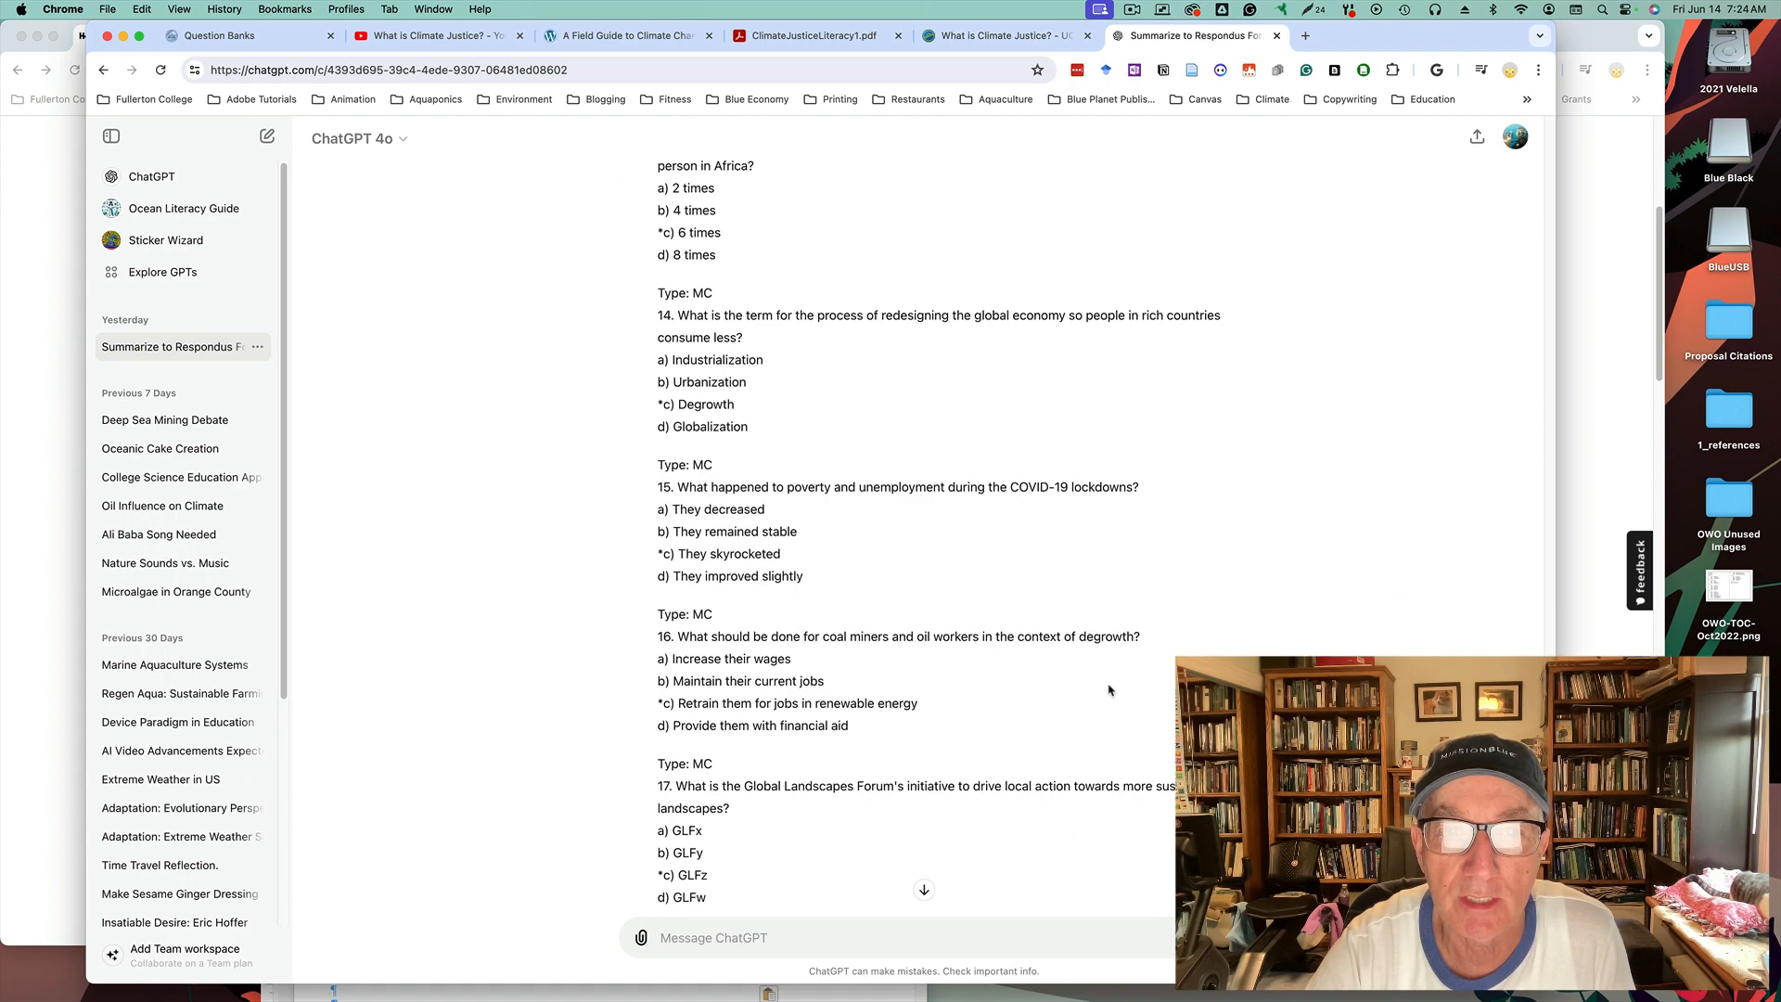
{"action": "scroll", "scroll_direction": "down", "scroll_amount": 3}
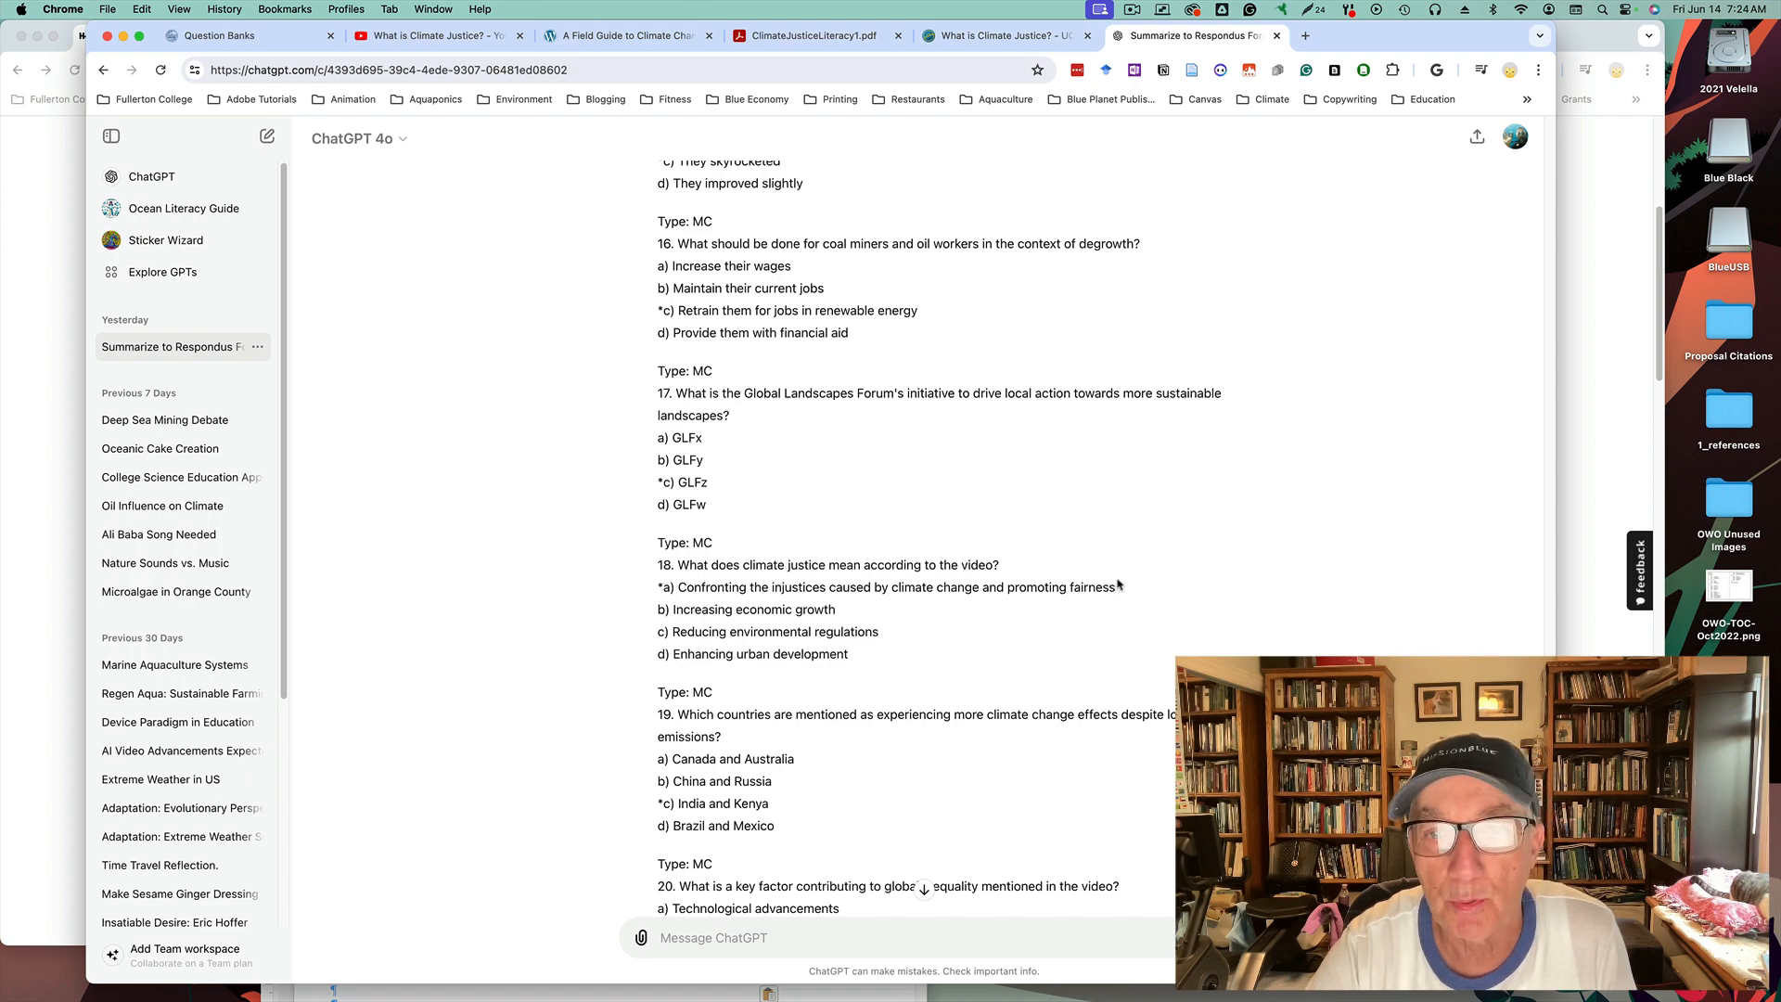
{"action": "scroll", "scroll_direction": "down", "scroll_amount": 3}
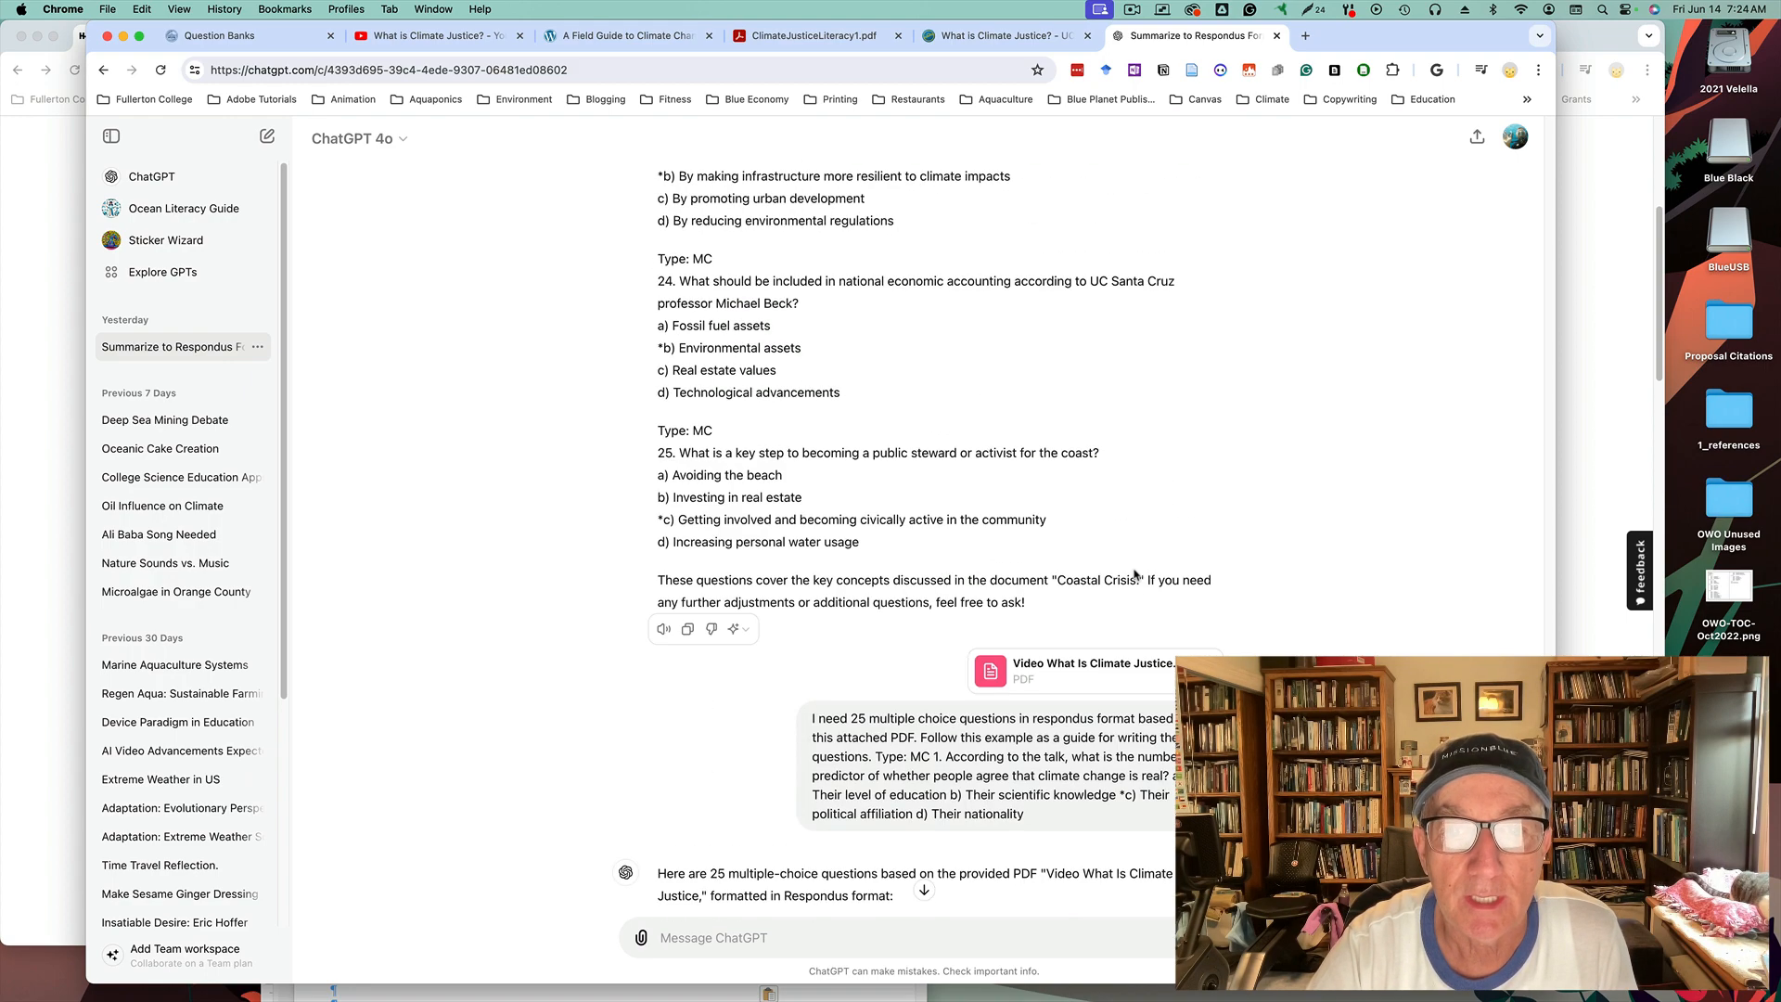
{"action": "scroll", "scroll_direction": "down", "scroll_amount": 3}
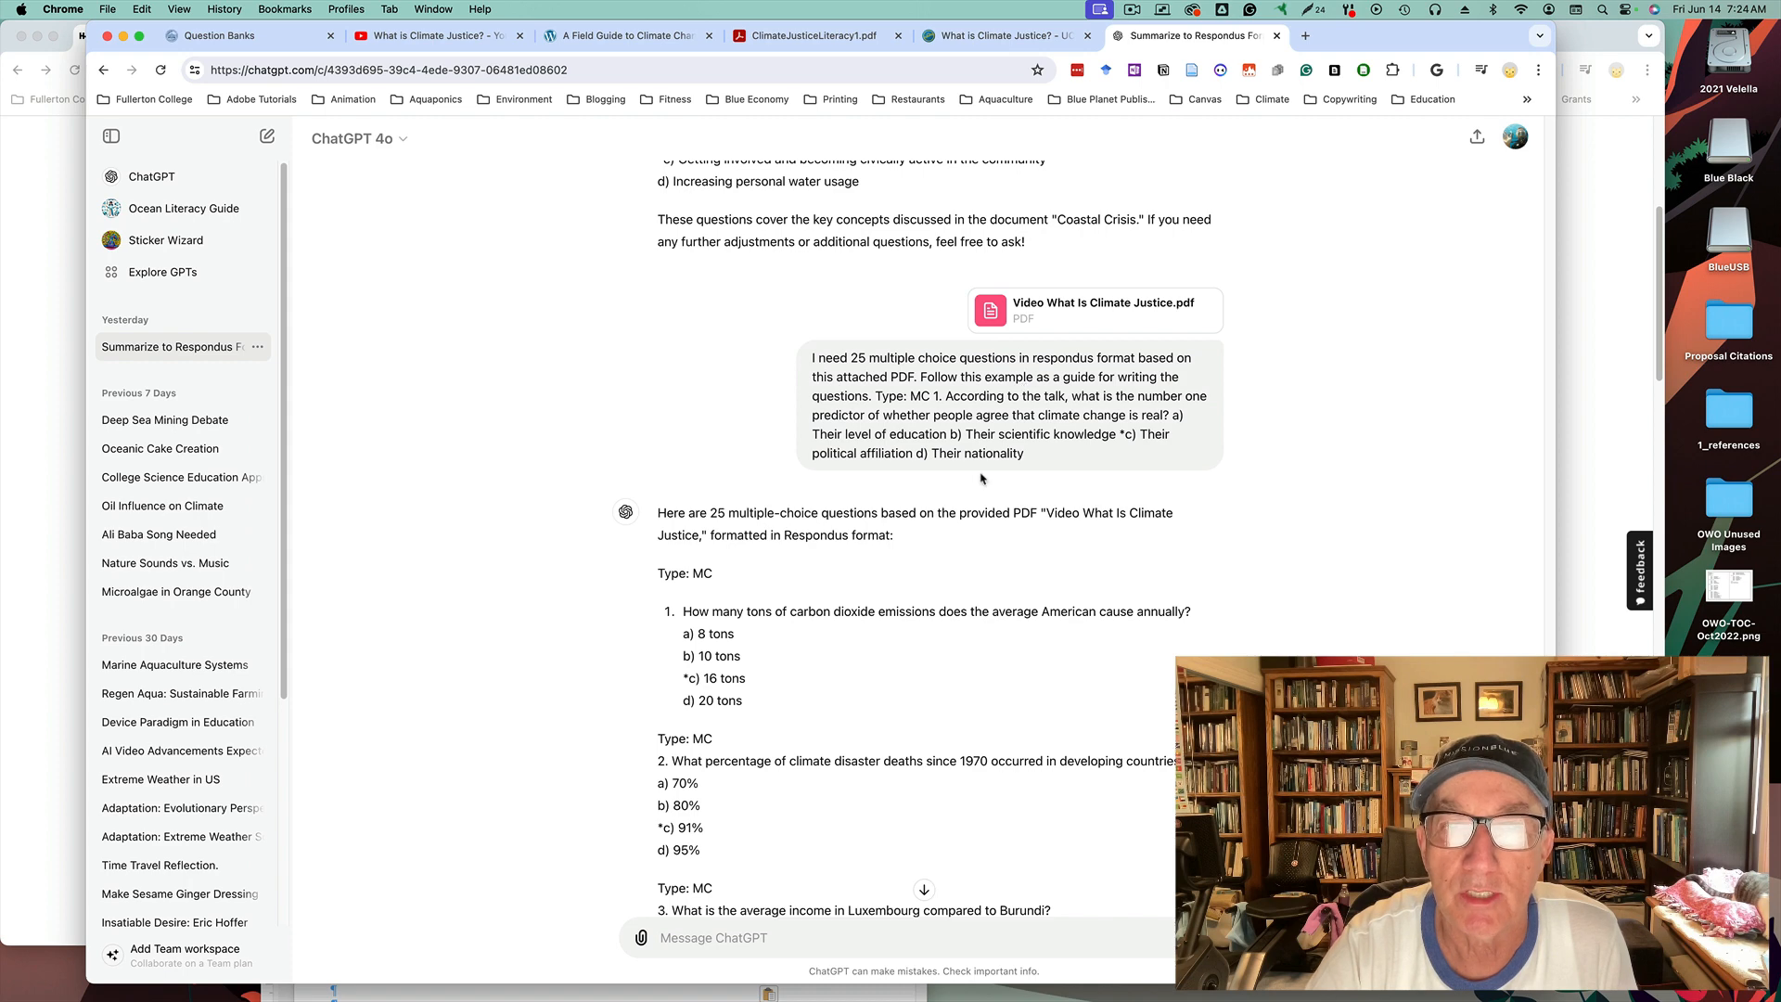
{"action": "mouse_move", "coordinate": [820, 352]}
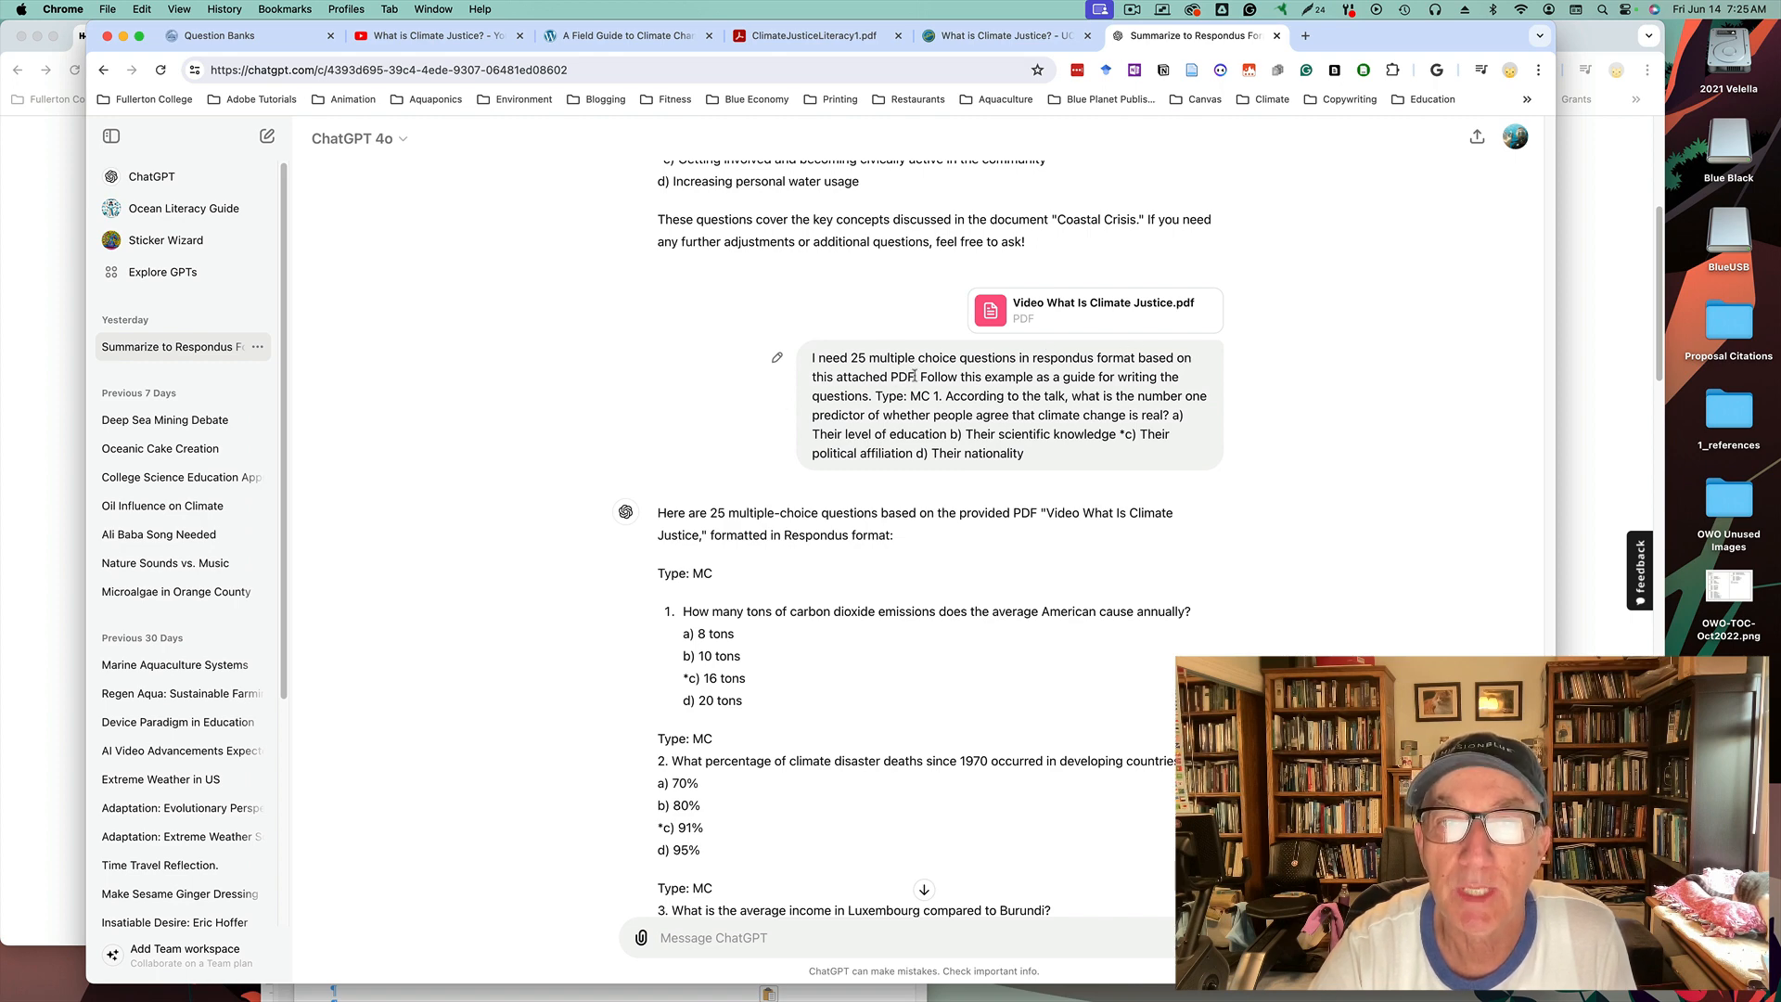
{"action": "mouse_move", "coordinate": [1080, 448]}
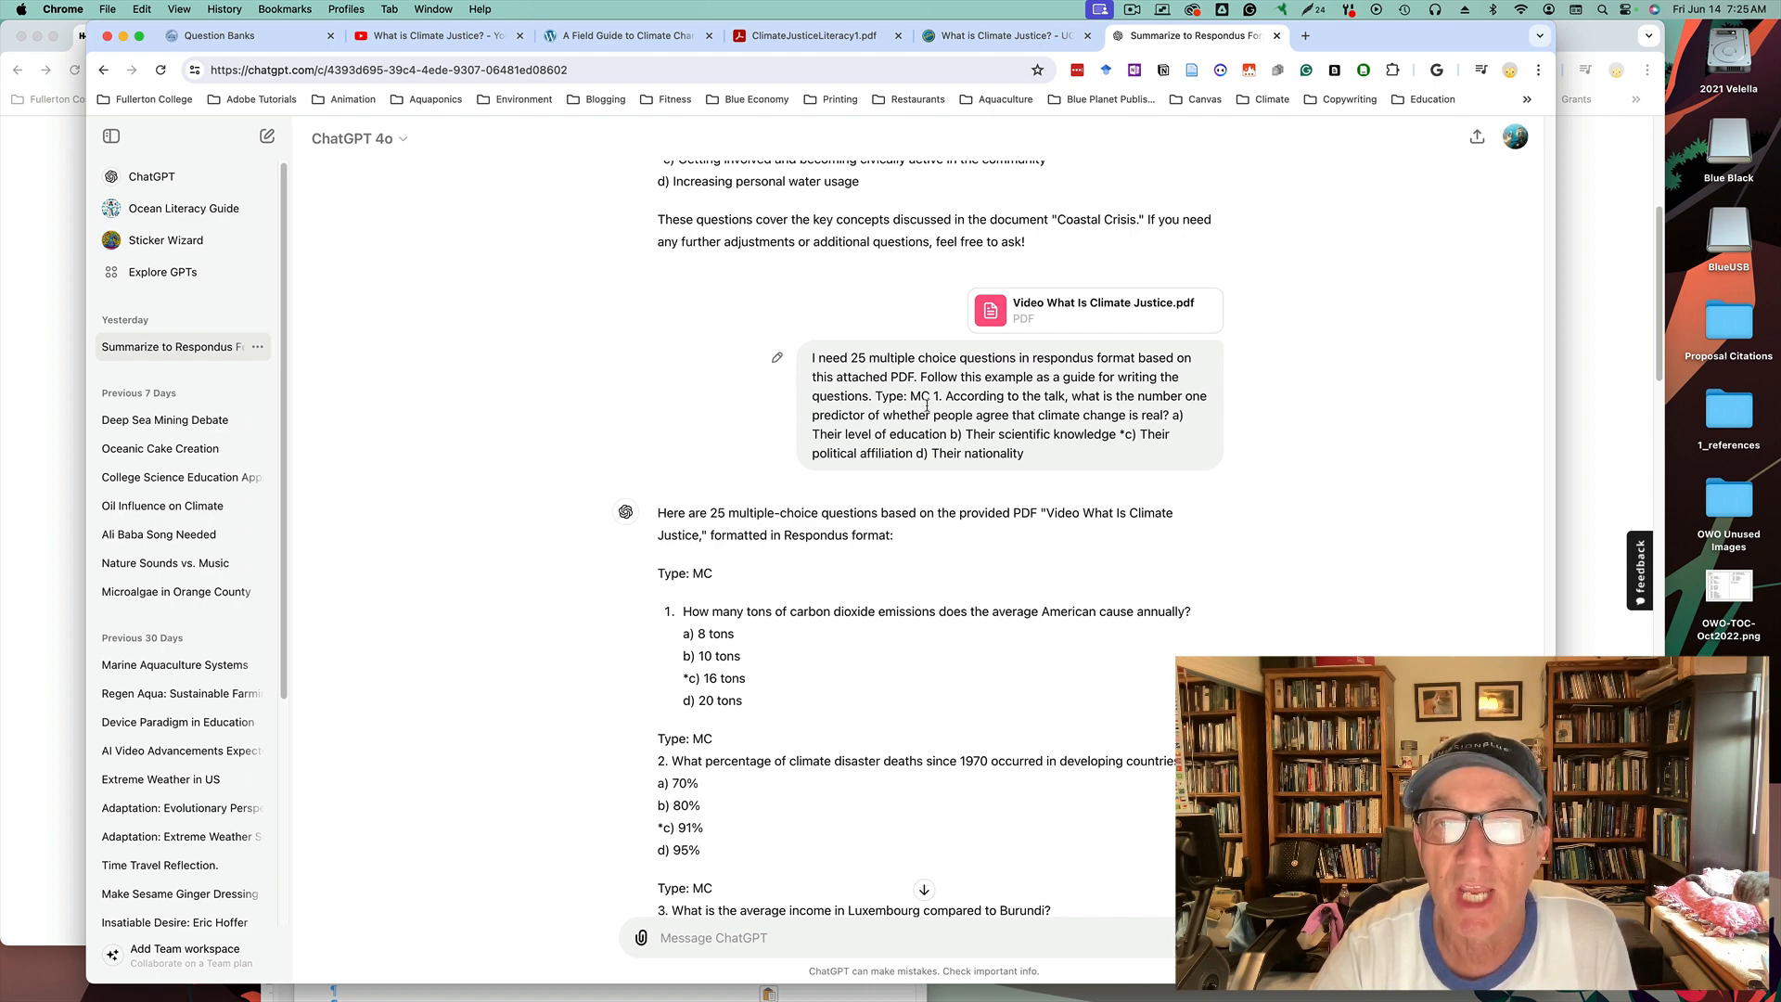
{"action": "mouse_move", "coordinate": [1068, 467]}
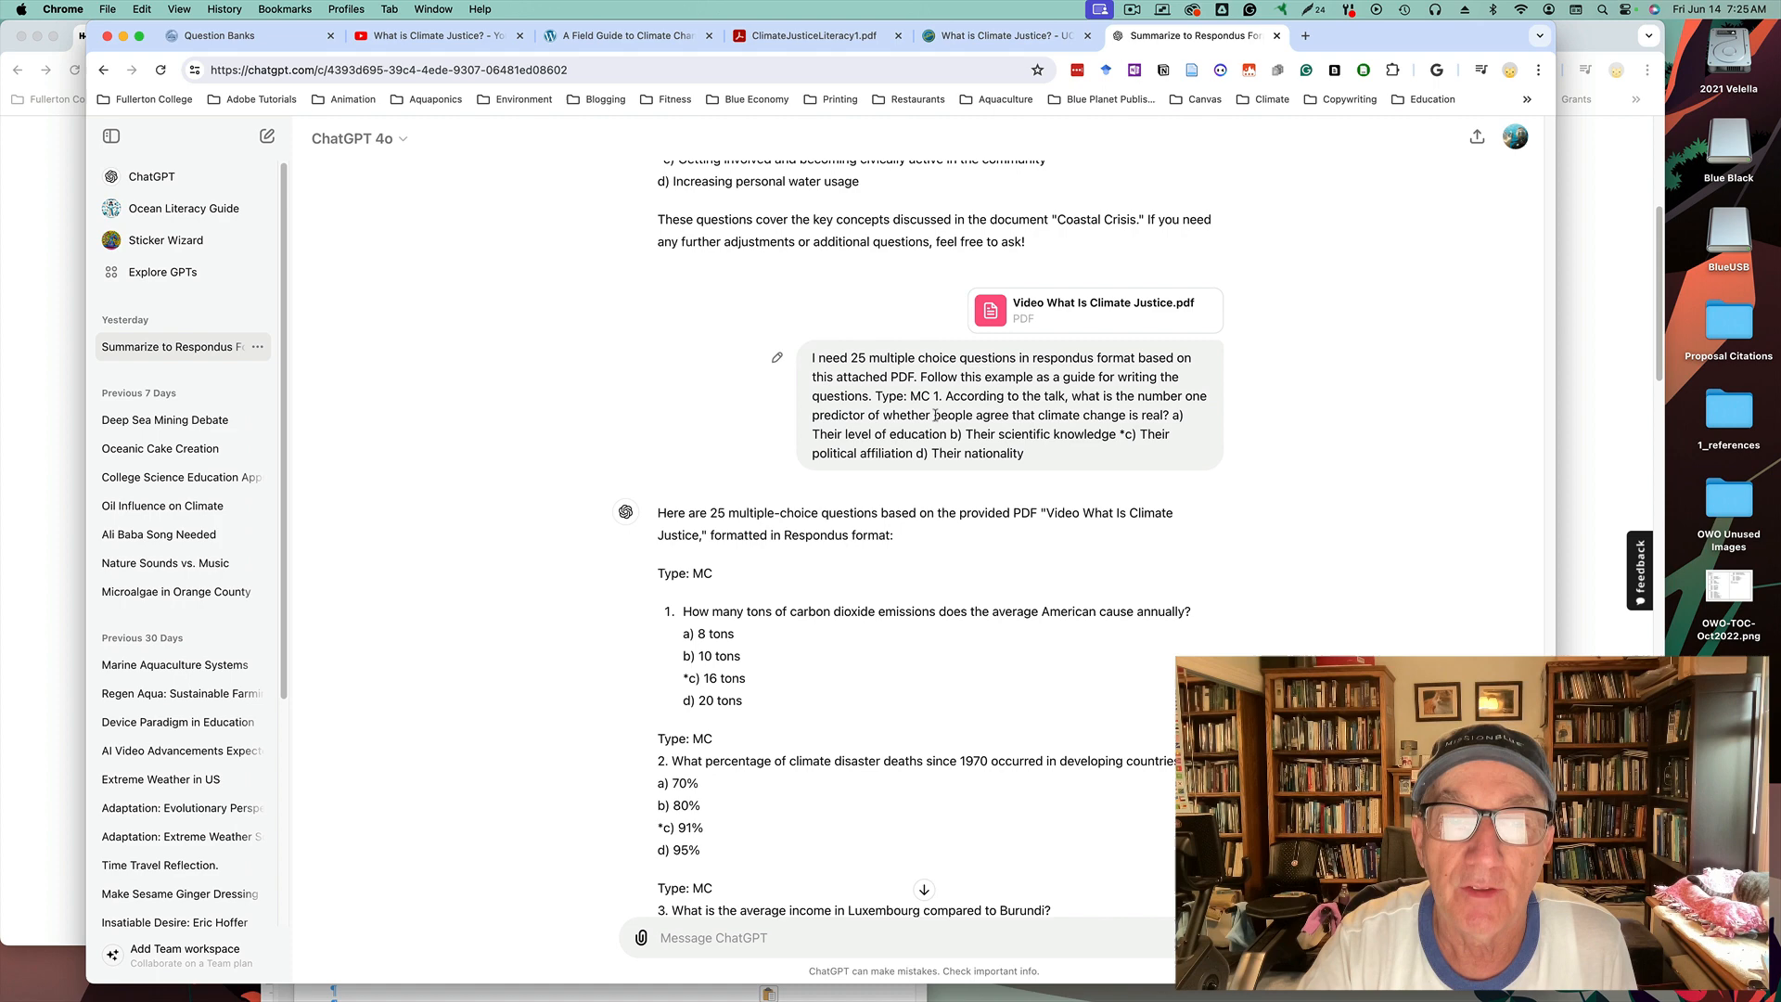
{"action": "mouse_move", "coordinate": [834, 538]}
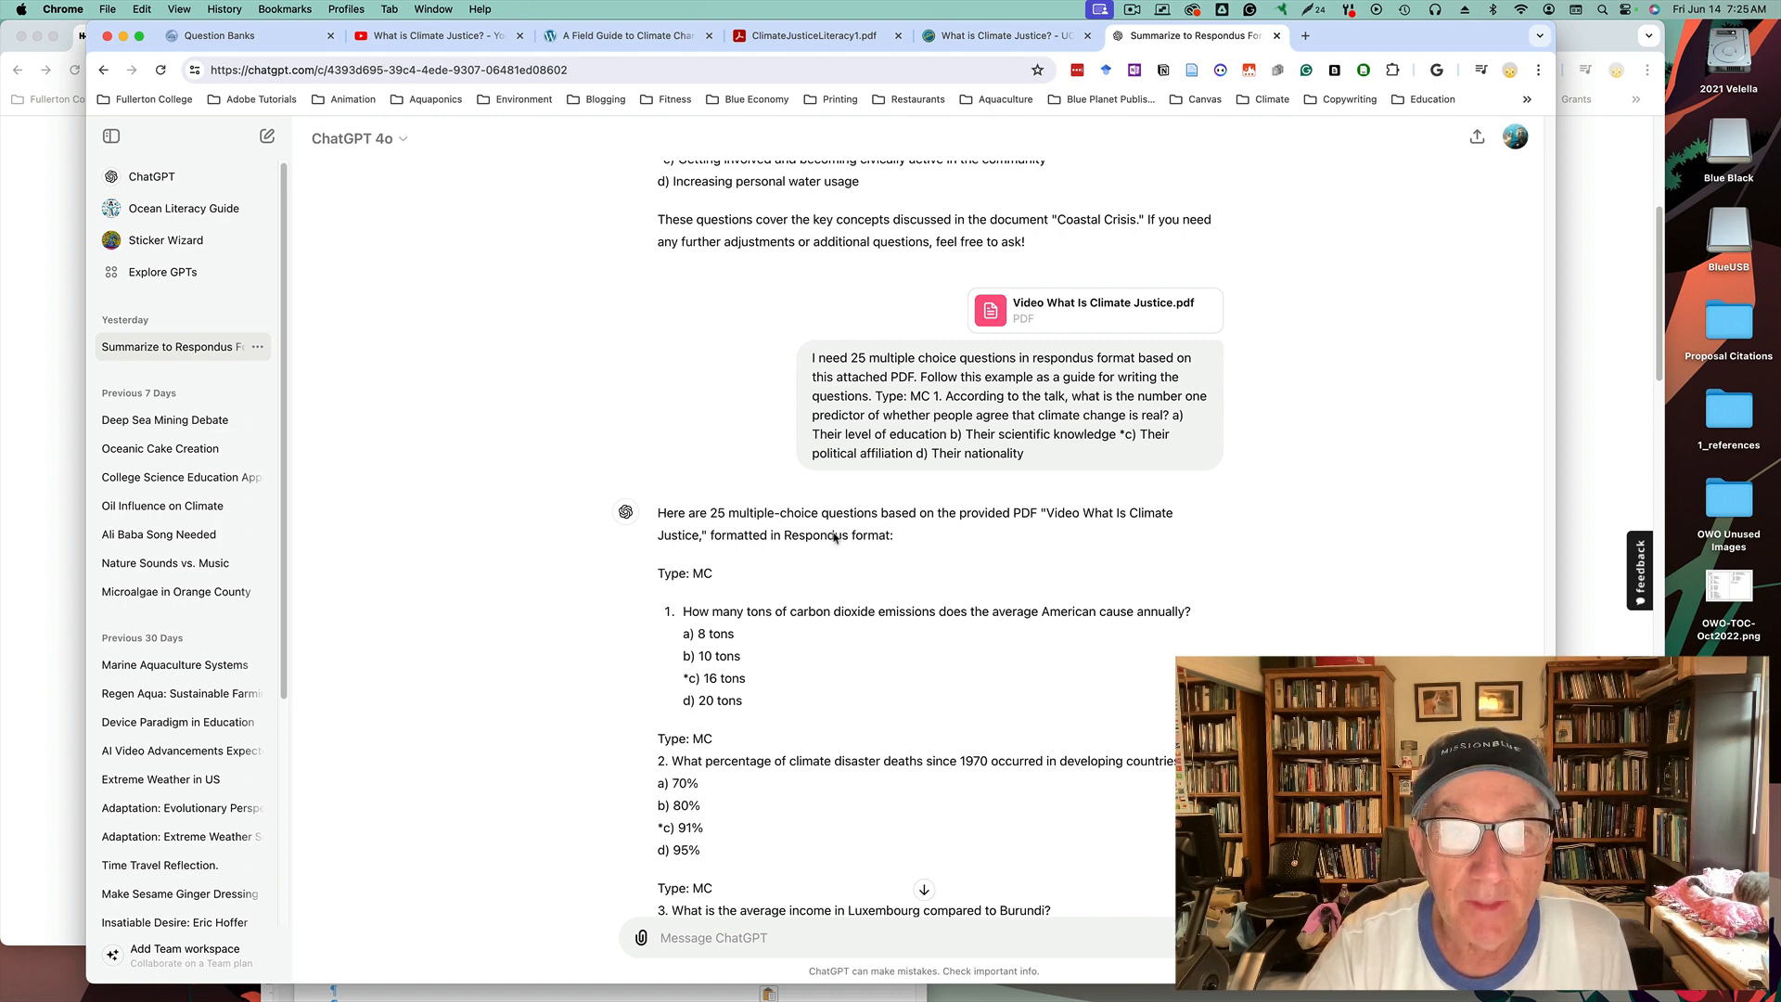
{"action": "scroll", "scroll_direction": "down", "scroll_amount": 3}
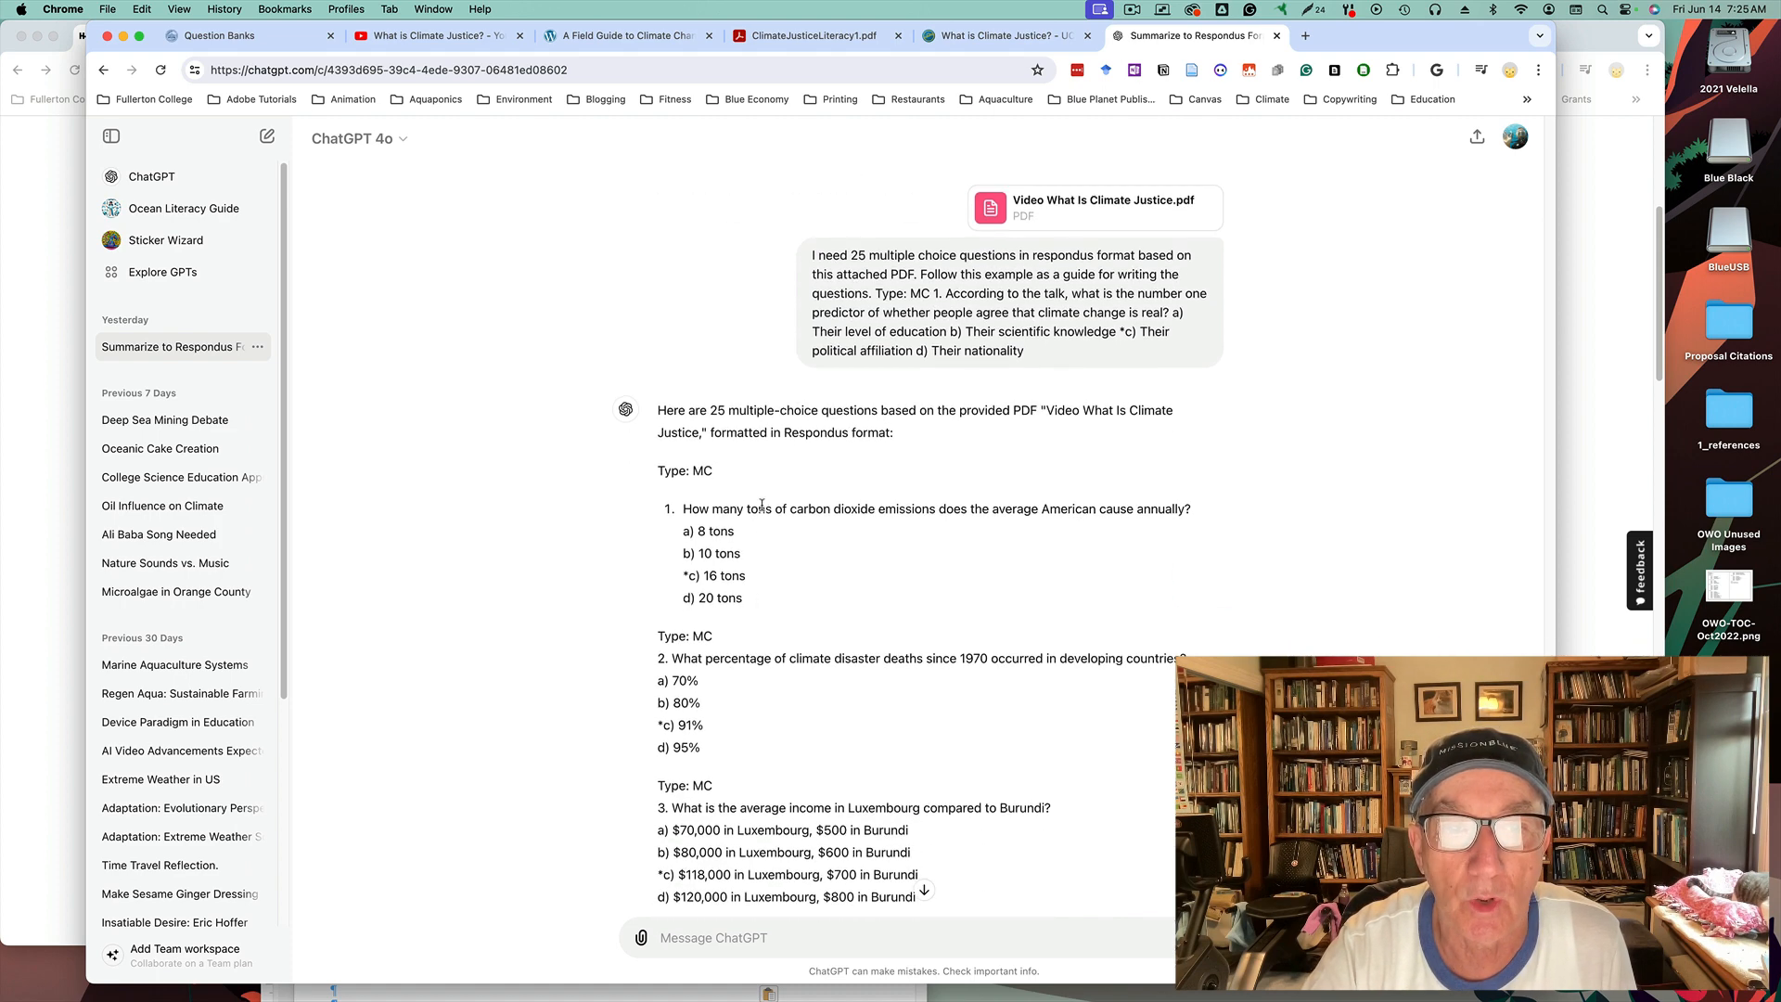
{"action": "scroll", "scroll_direction": "down", "scroll_amount": 3}
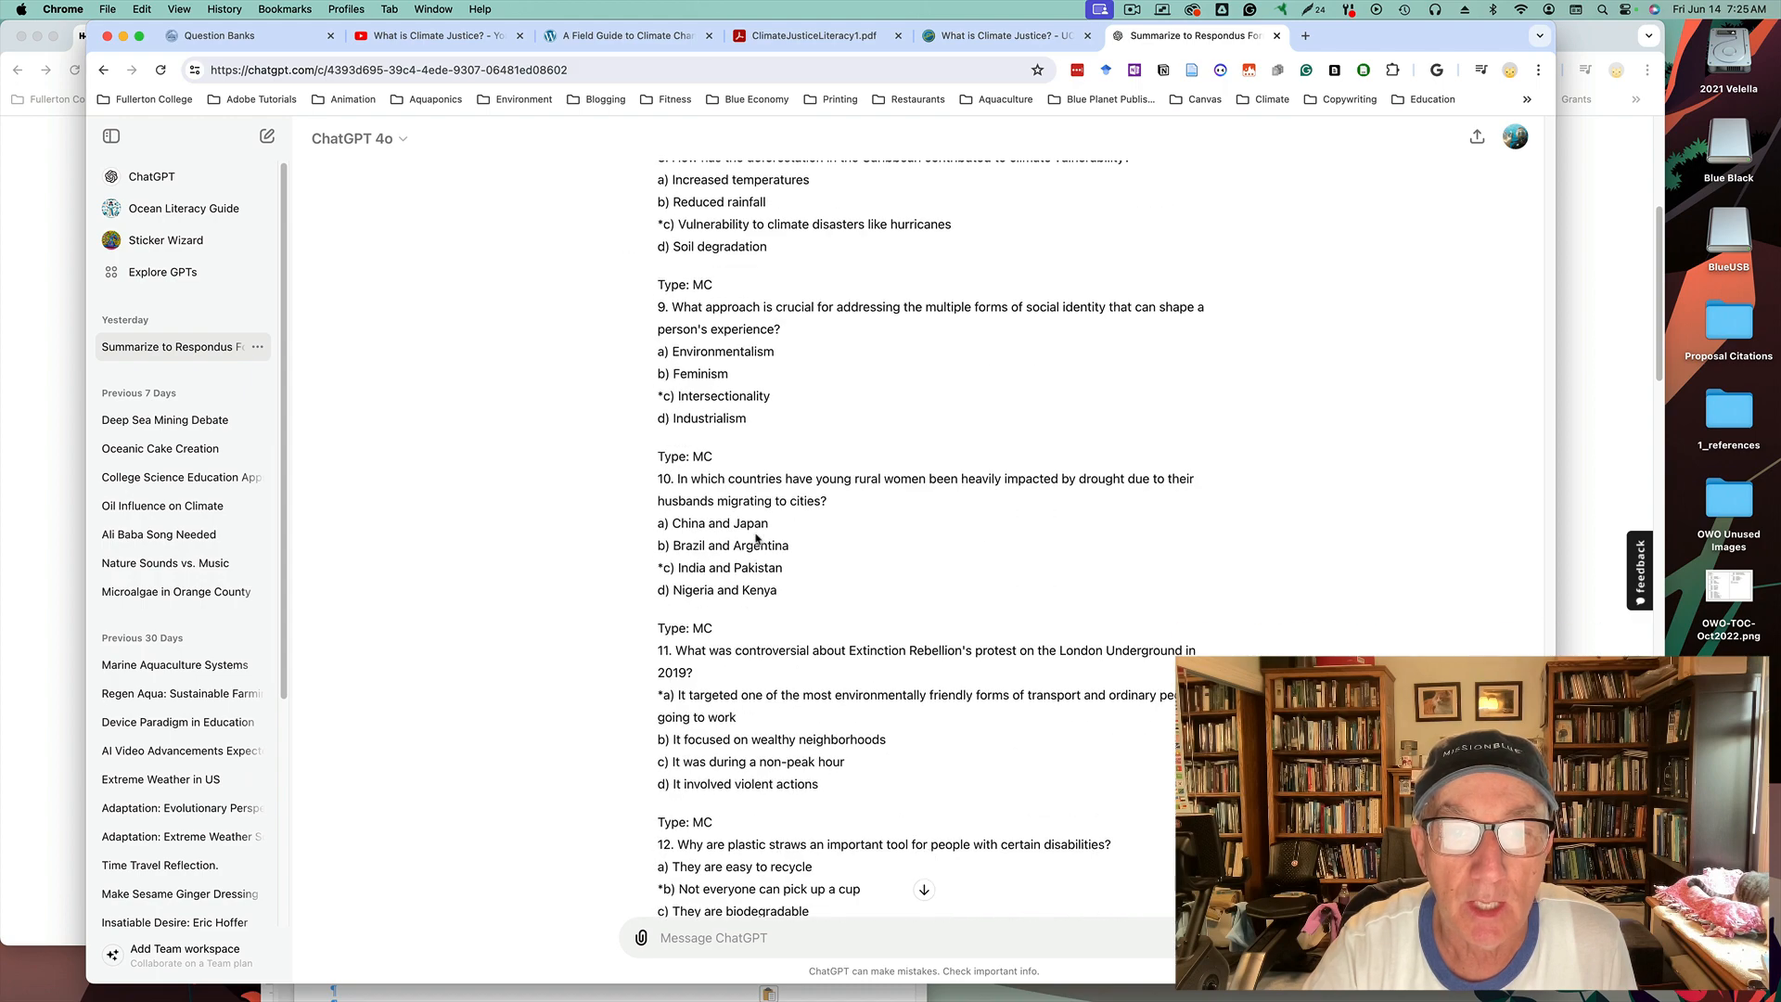
{"action": "scroll", "scroll_direction": "down", "scroll_amount": 3}
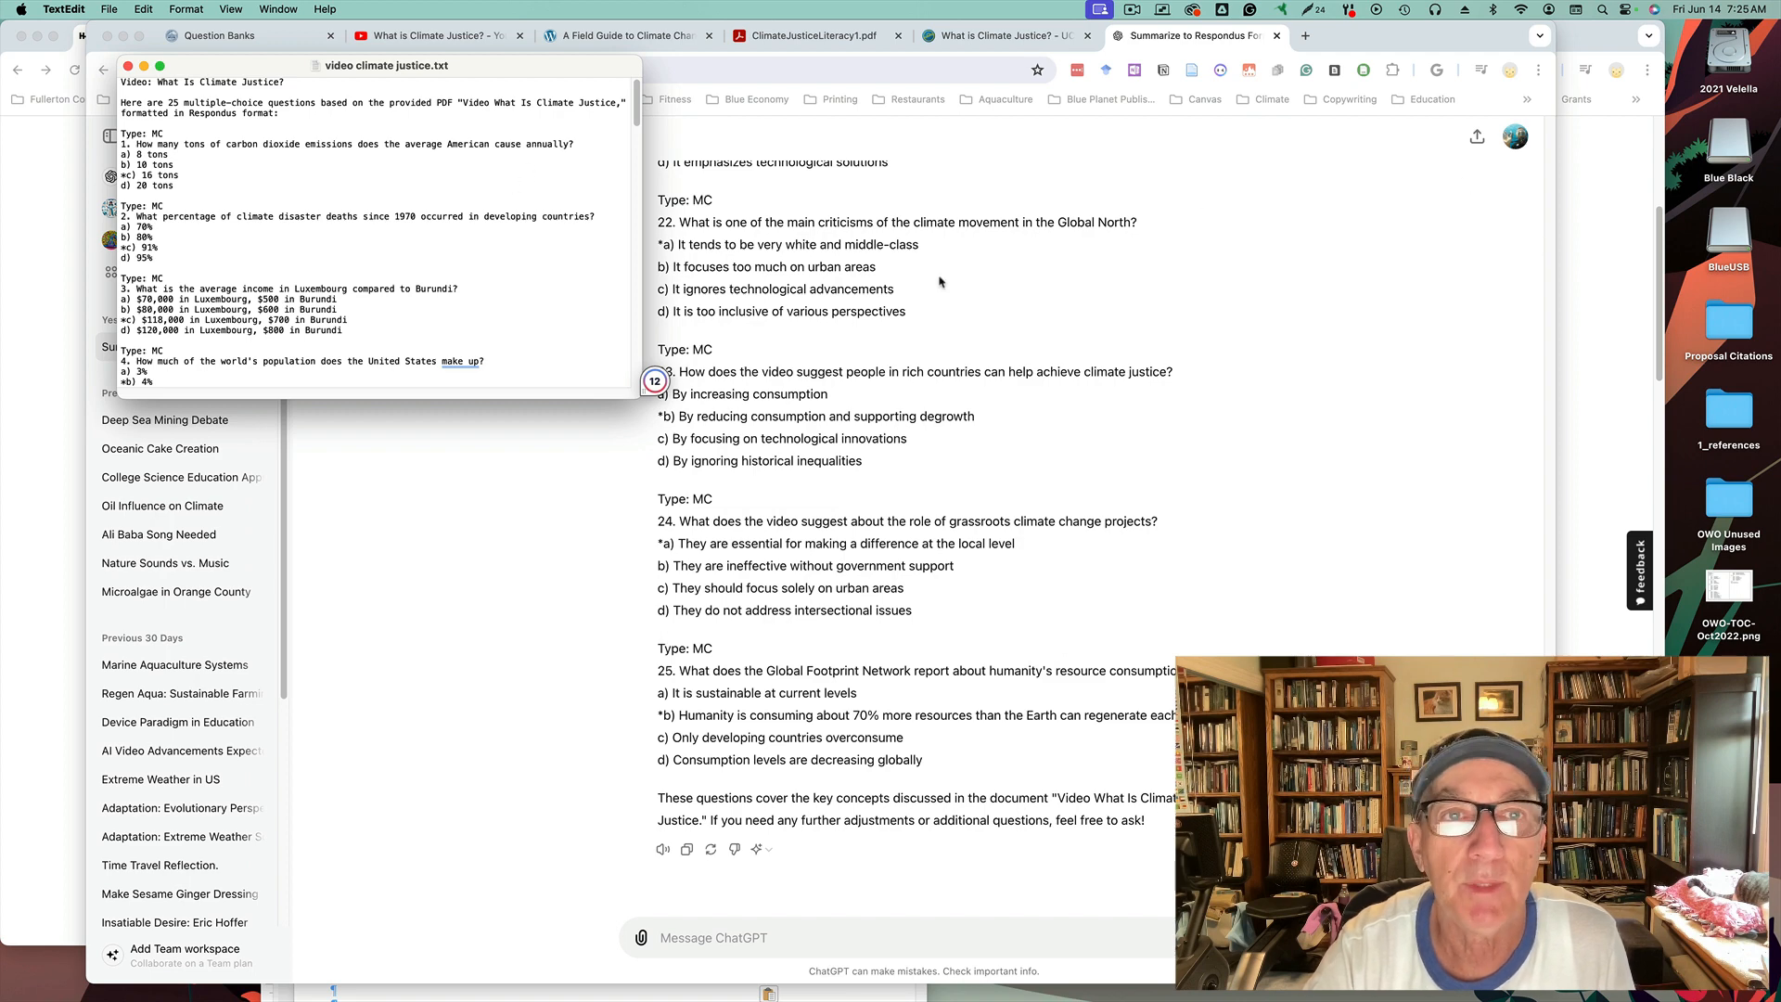
{"action": "mouse_move", "coordinate": [1216, 284]}
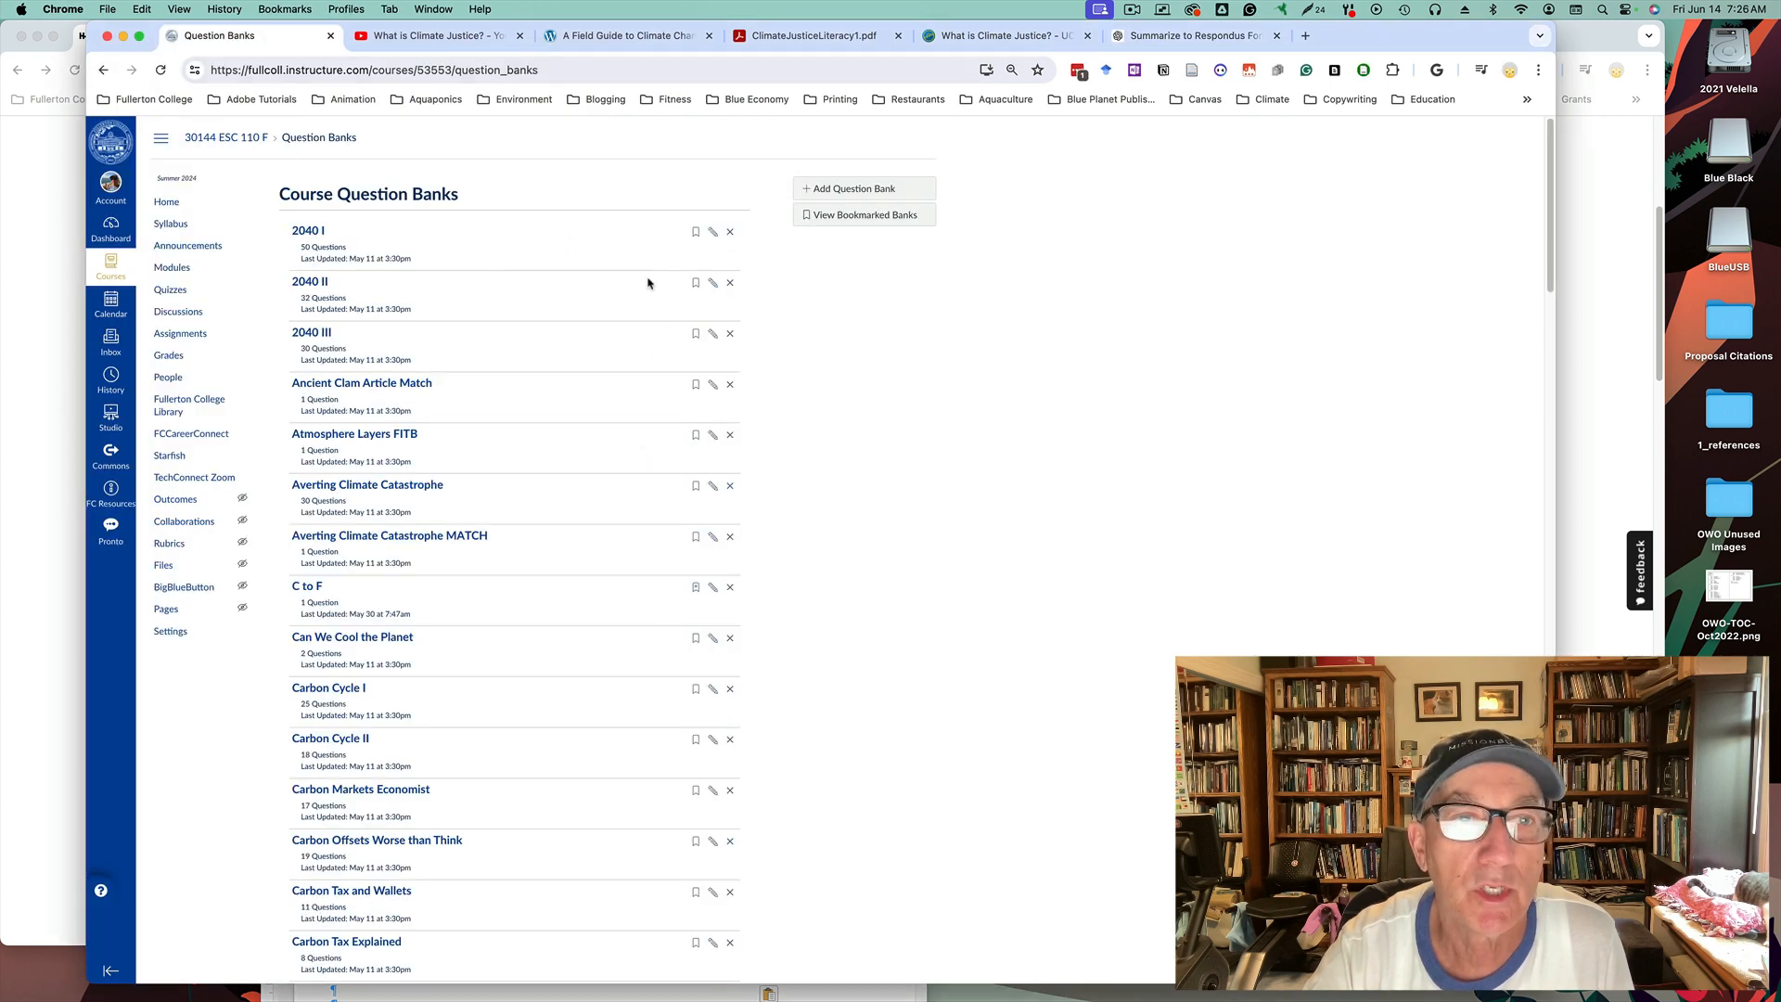
{"action": "mouse_move", "coordinate": [1076, 406]}
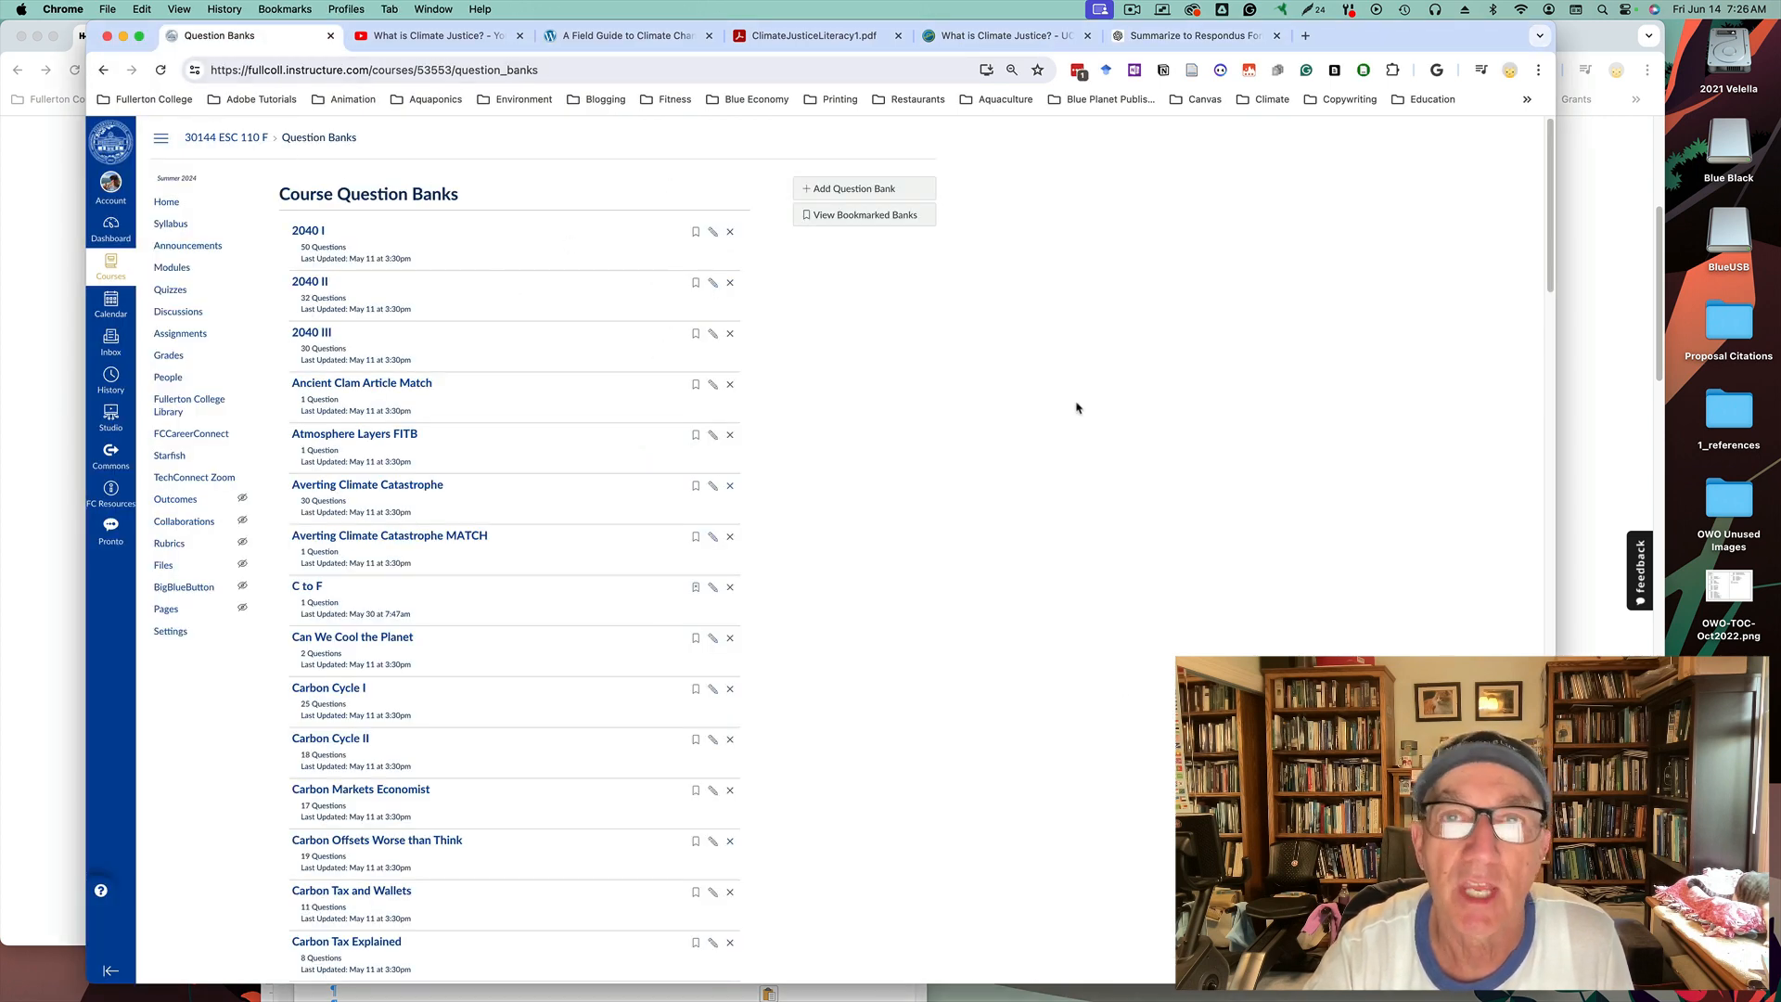